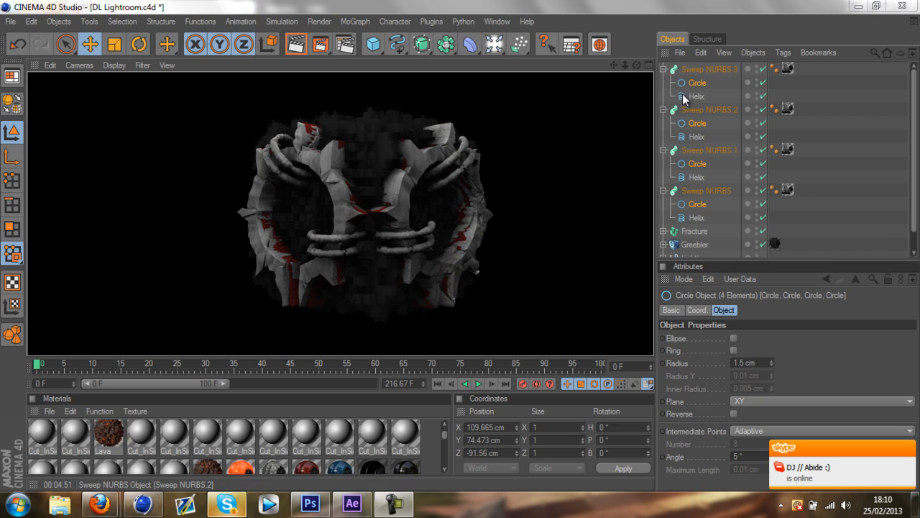
- Delete the old sweep, fracture and greebler objects, keeping only the lights and camera
click(710, 69)
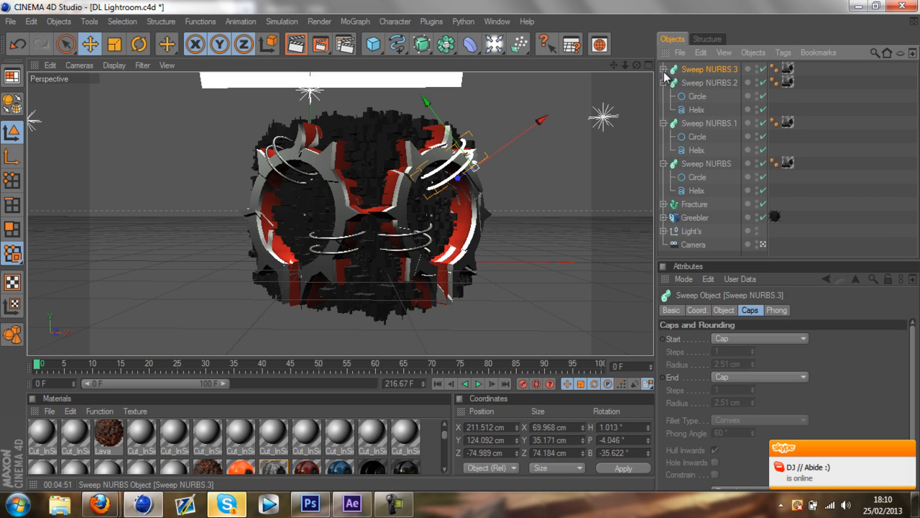
click(664, 82)
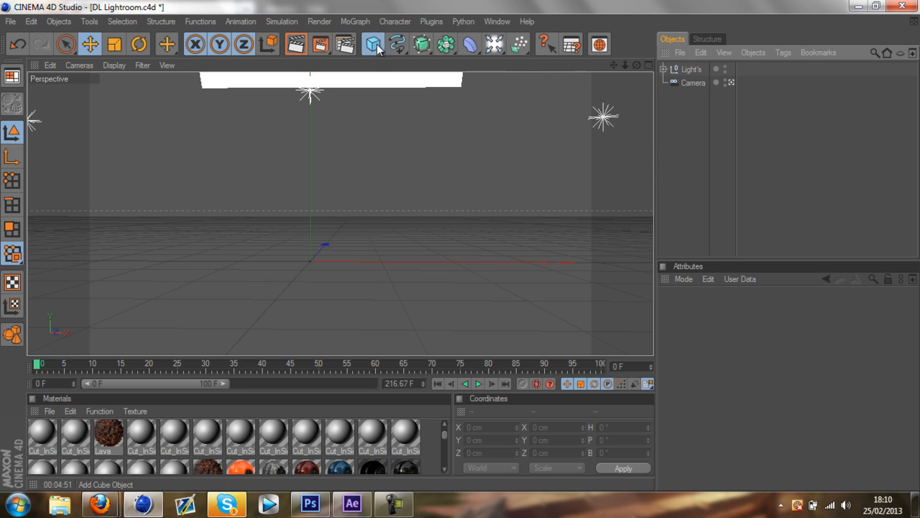
- Add a 200 cm cube rotated to -45° heading and set its X/Y/Z segments to 5
click(372, 43)
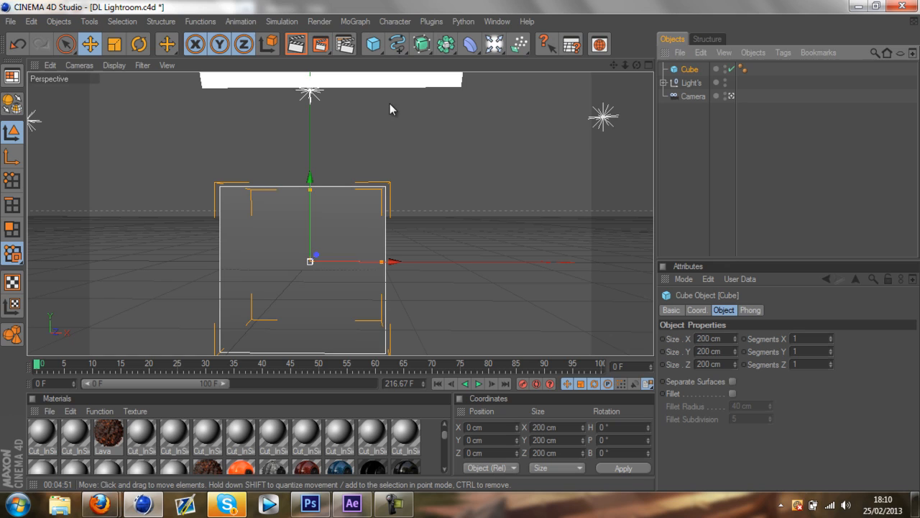
drag(309, 256, 348, 219)
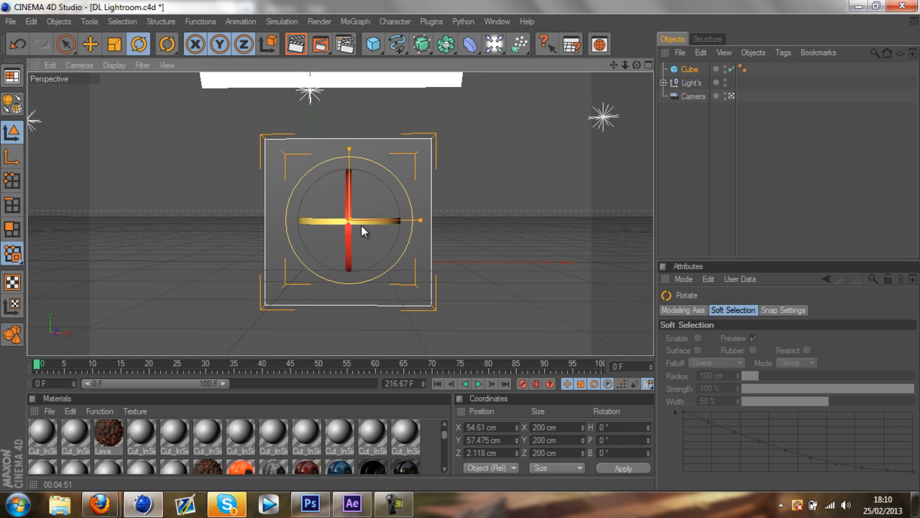
drag(362, 230, 338, 228)
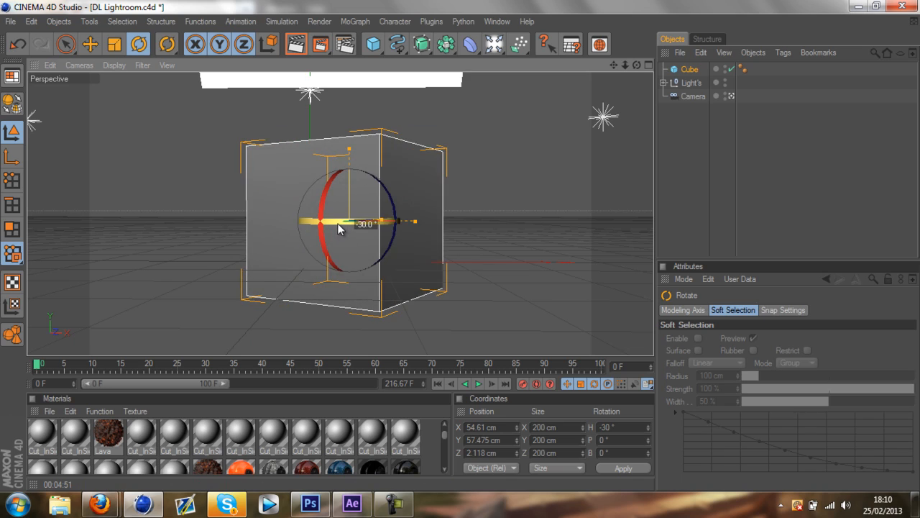
drag(352, 223, 328, 227)
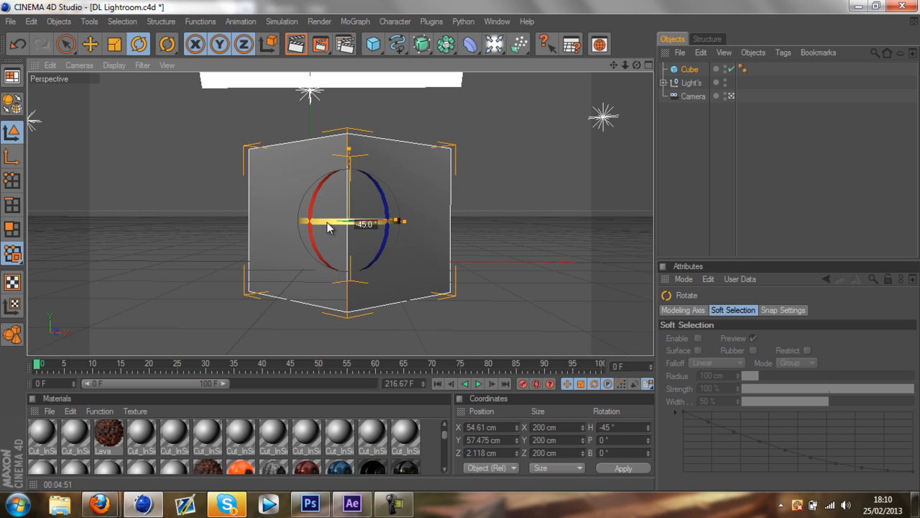
click(89, 43)
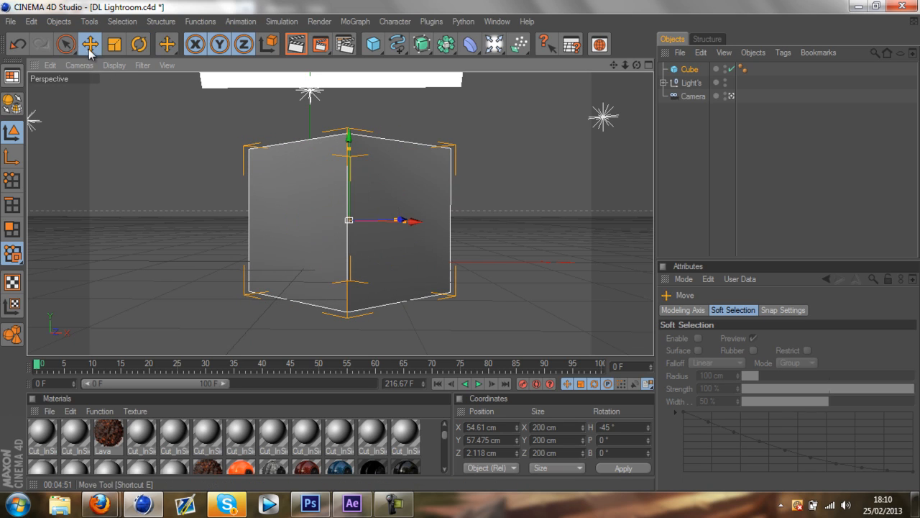
click(690, 69)
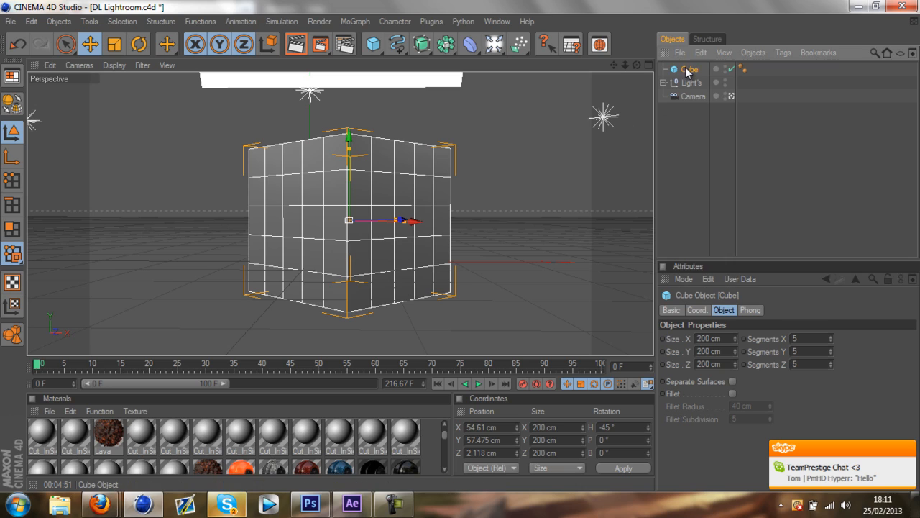
mouse_move(420, 128)
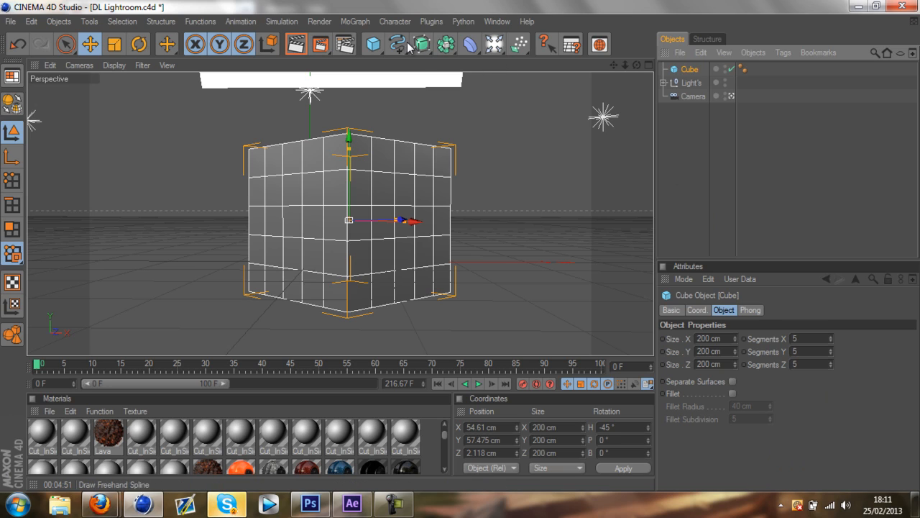
mouse_move(385, 38)
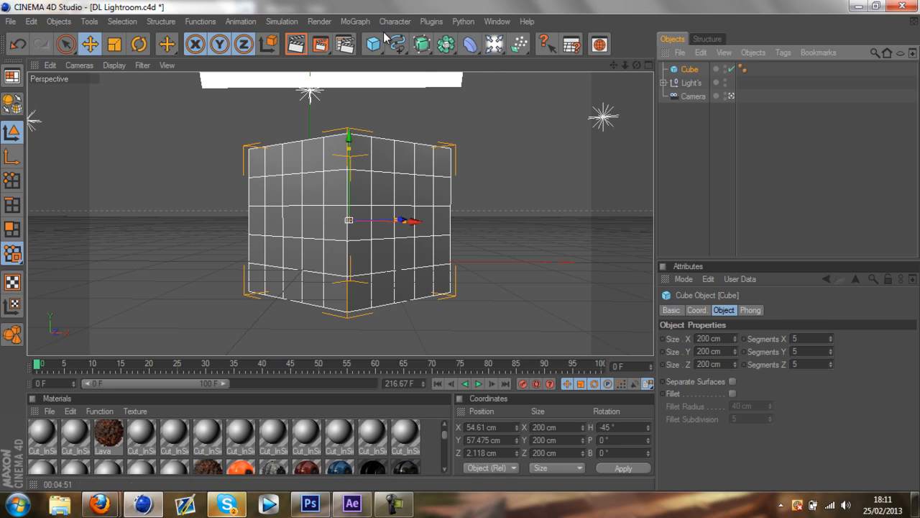
mouse_move(478, 79)
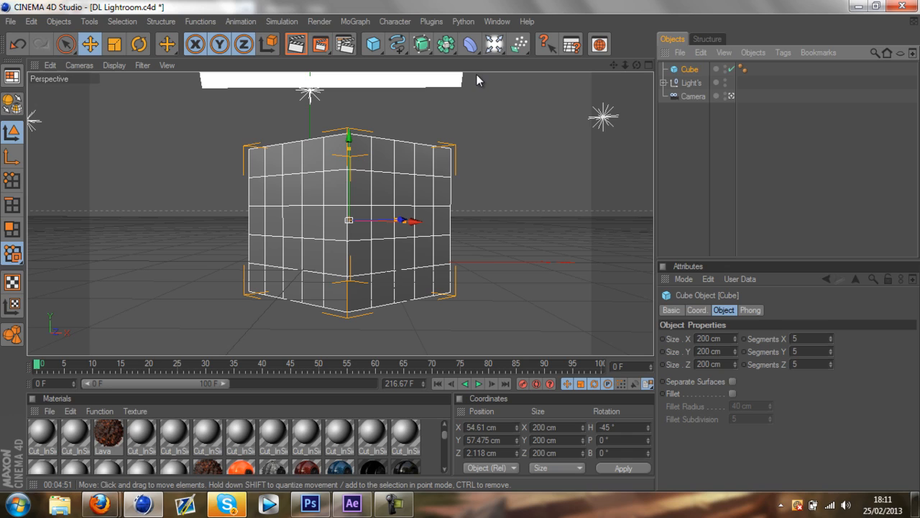
mouse_move(400, 118)
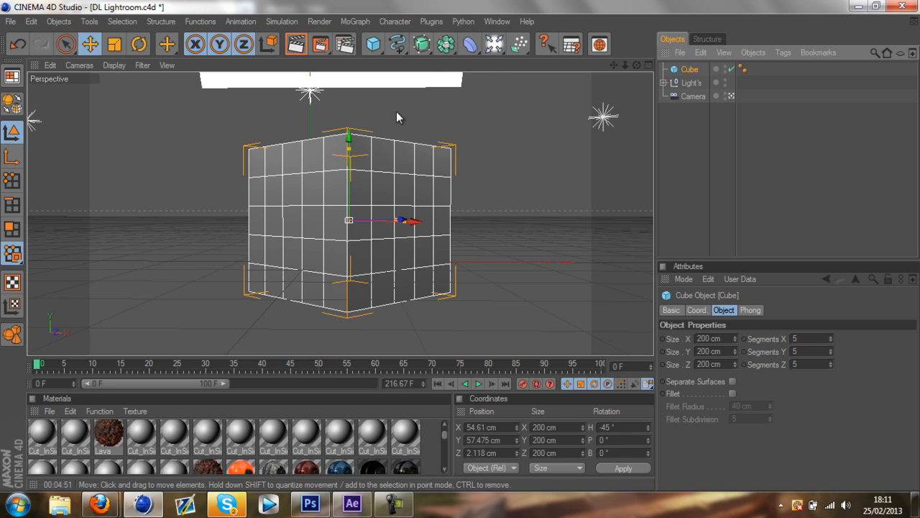
mouse_move(394, 79)
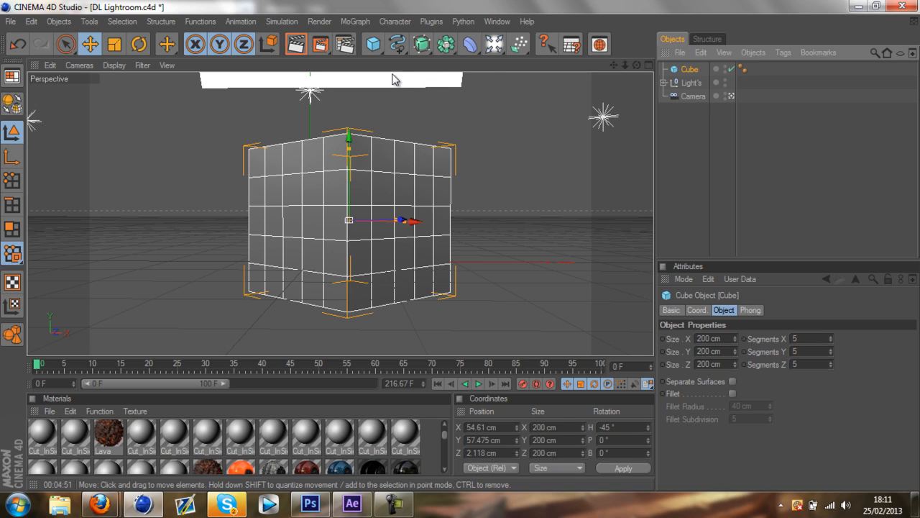
- Add a Greebler from the Plugins menu and nest the cube under it
click(431, 22)
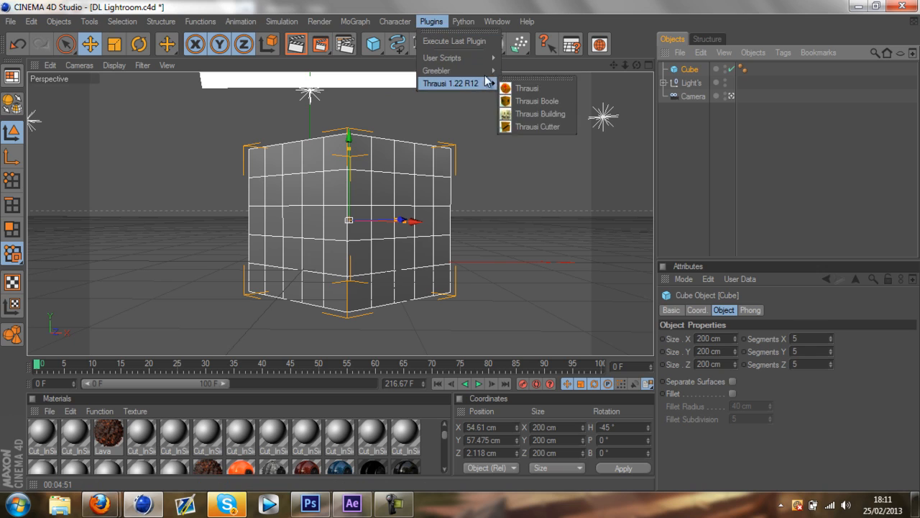
click(437, 71)
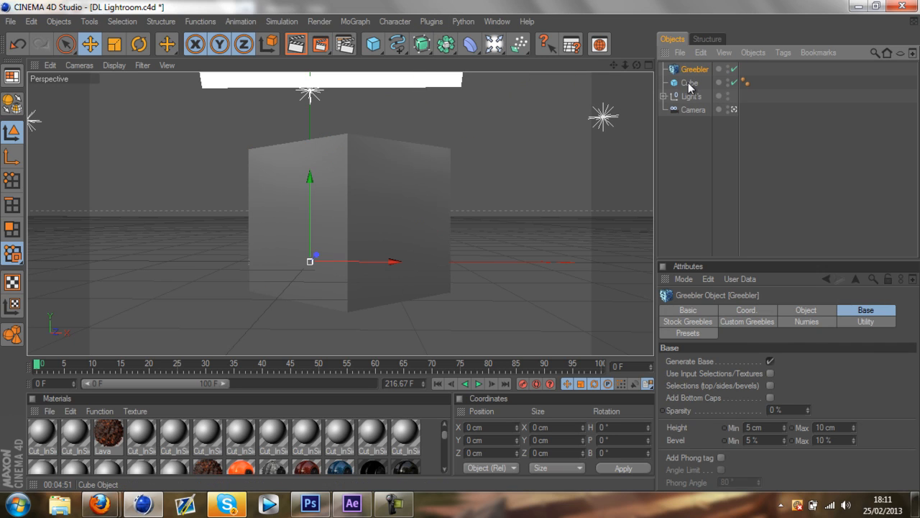
click(690, 69)
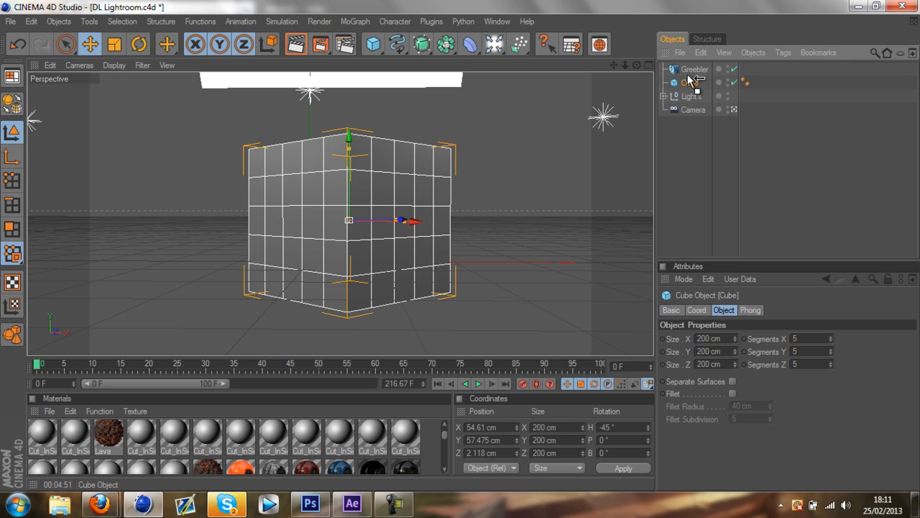
click(694, 69)
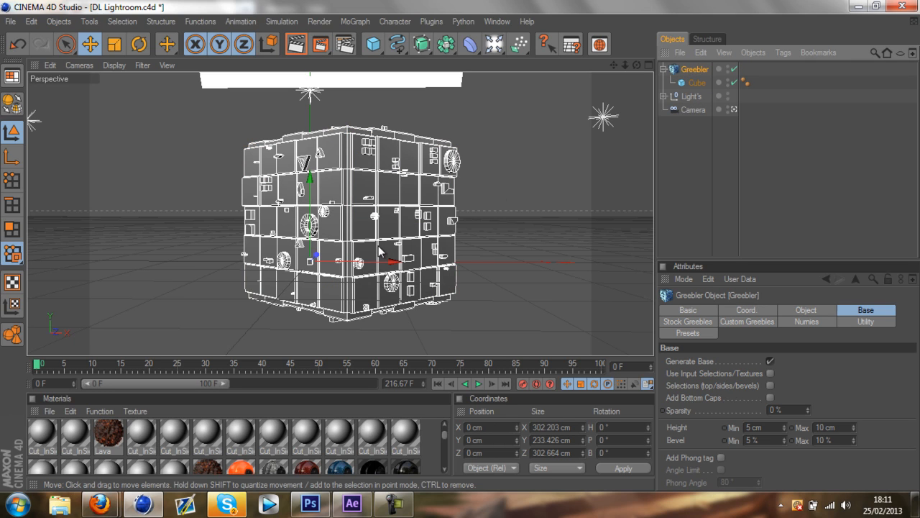
mouse_move(374, 224)
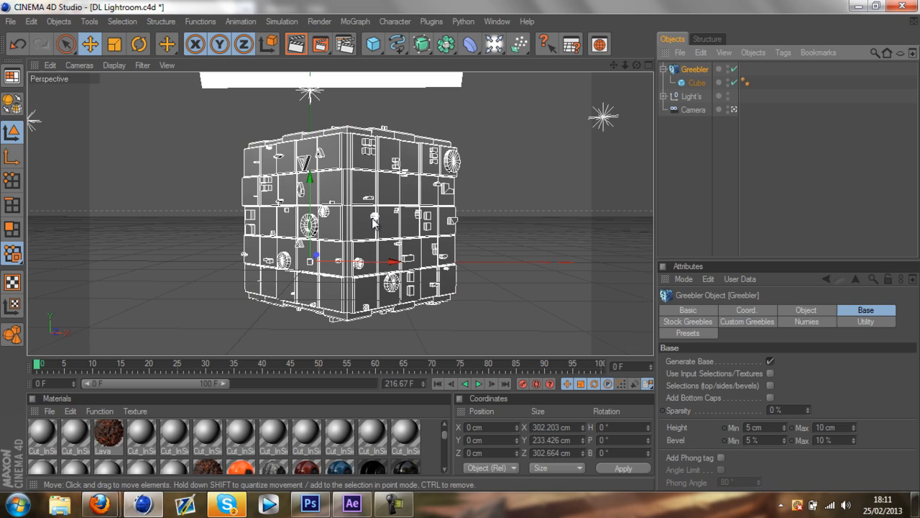
mouse_move(366, 250)
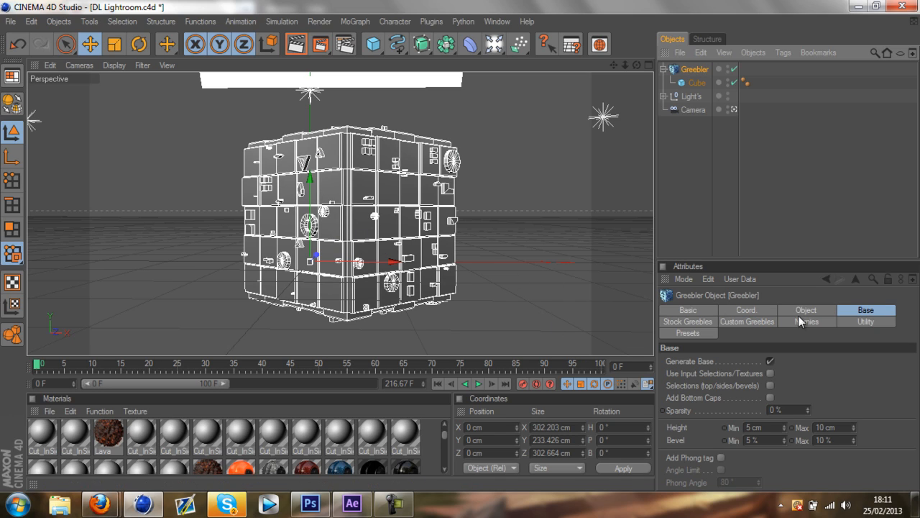
- Raise the Greebler's subdivision for denser detail and set base sparsity to 8%
click(805, 310)
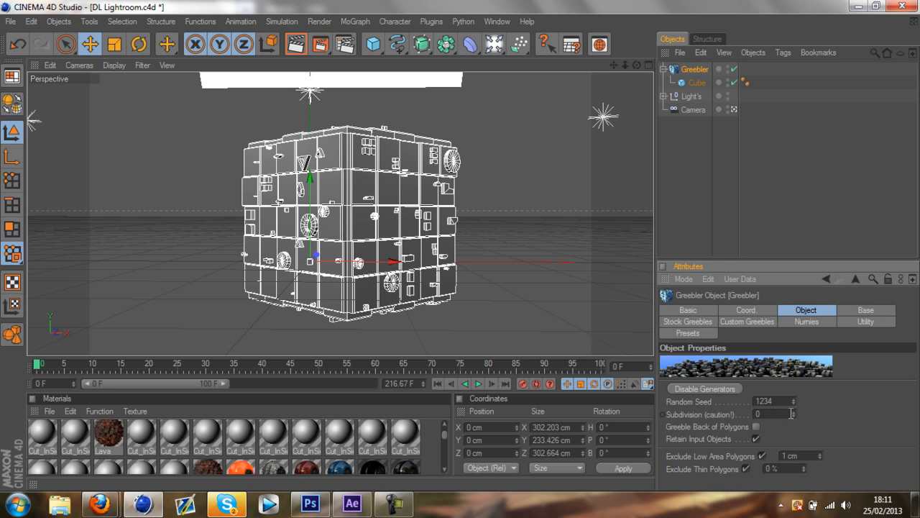
click(794, 414)
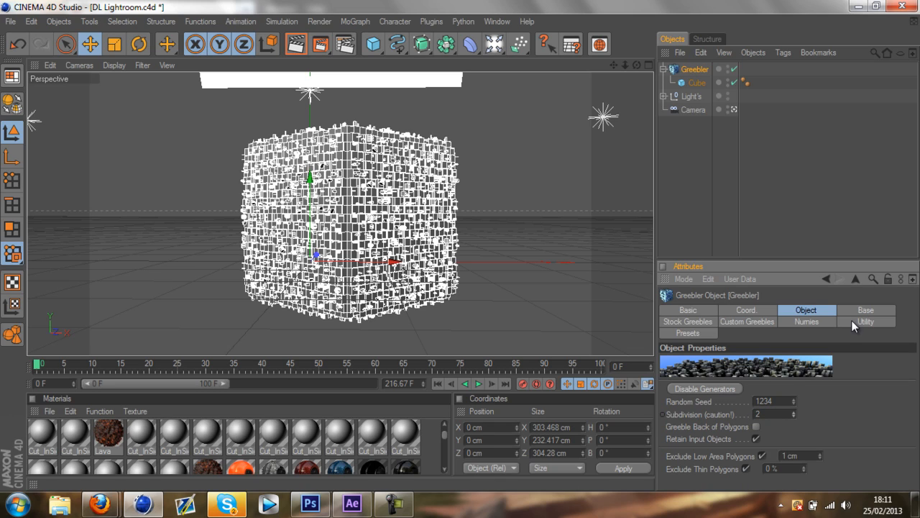
click(866, 311)
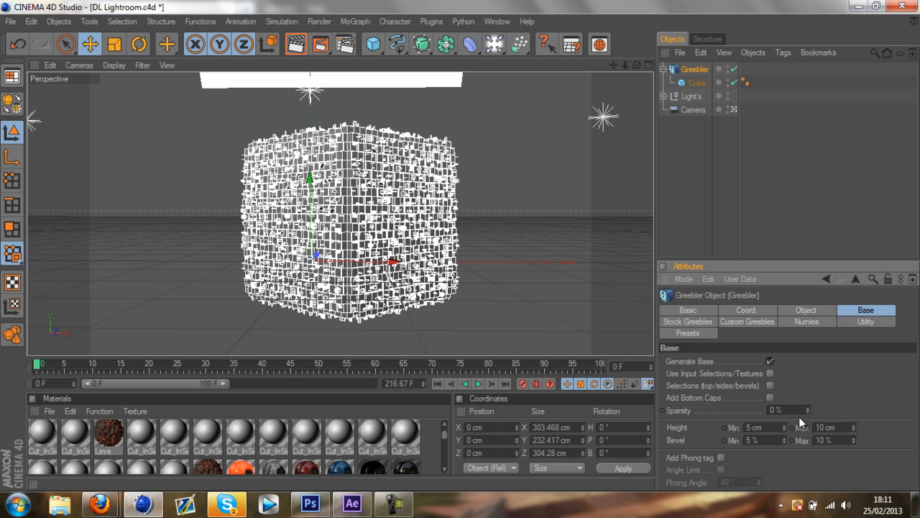
click(784, 409)
text(8)
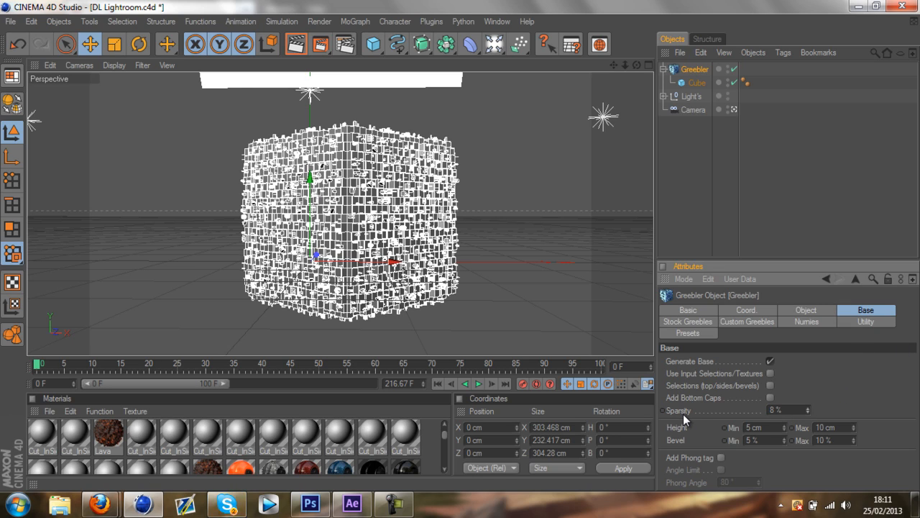
mouse_move(708, 383)
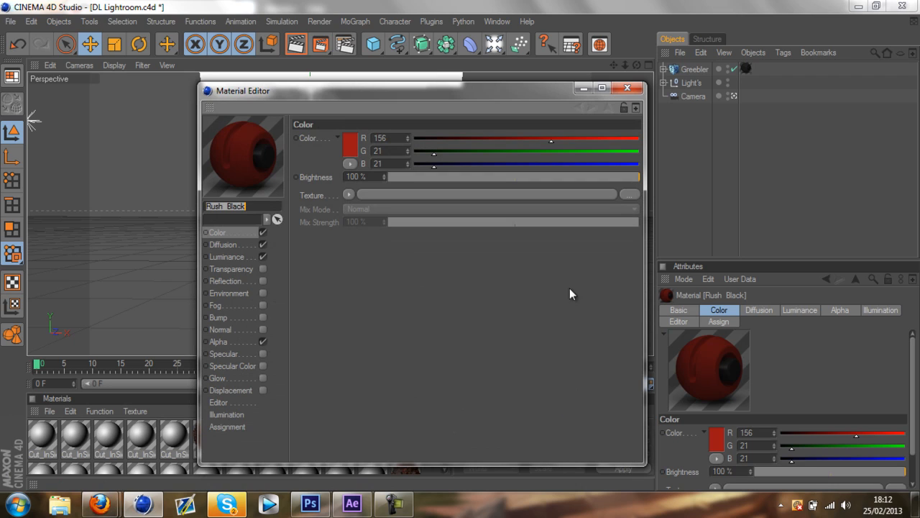
- Change the Rush_Black material's colour from red to a neutral grey
click(350, 146)
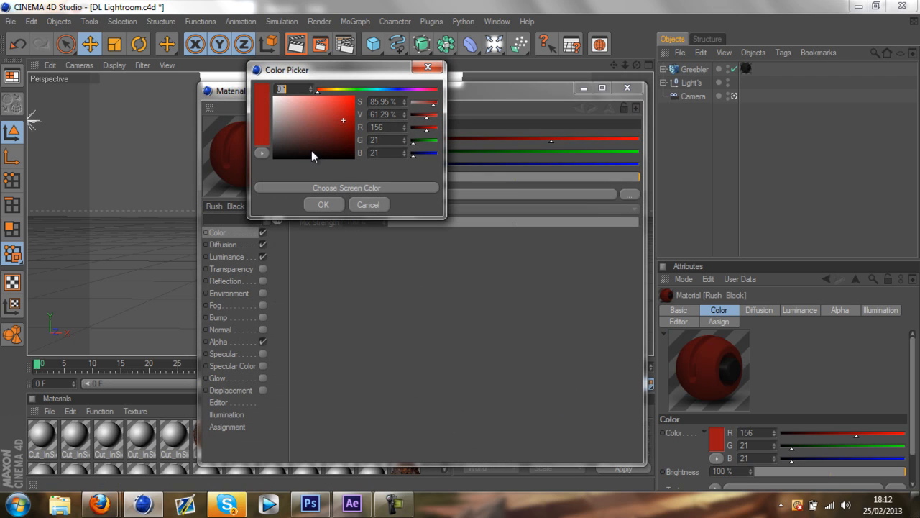
click(272, 140)
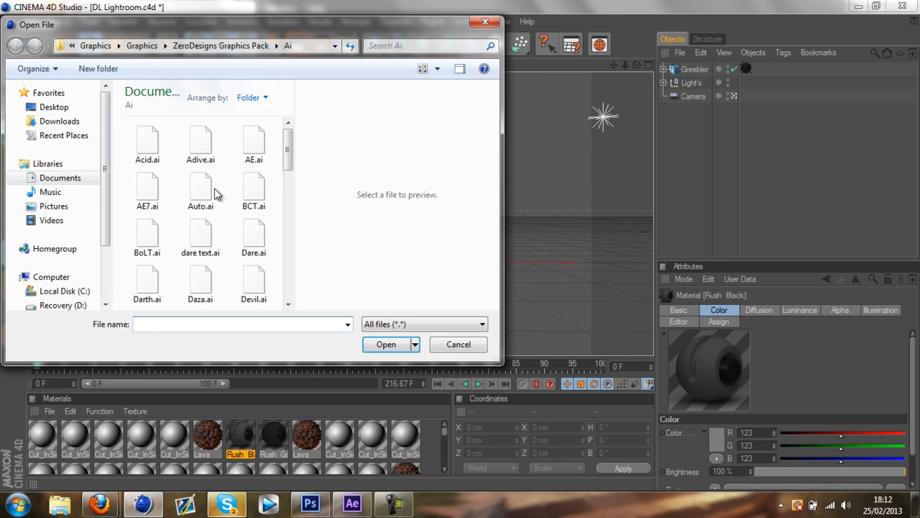
- Import the FaZe.ai logo spline, scale it down and move it left of the cube
scroll(down, 3)
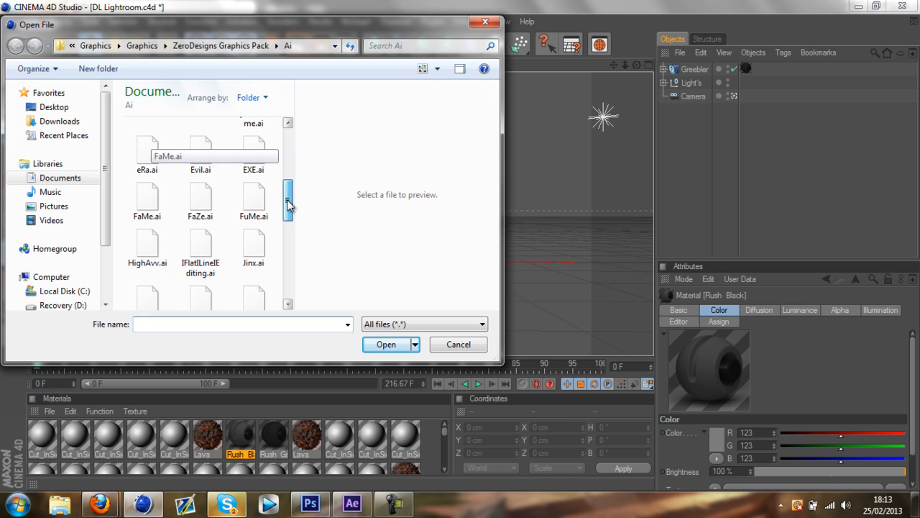
click(200, 199)
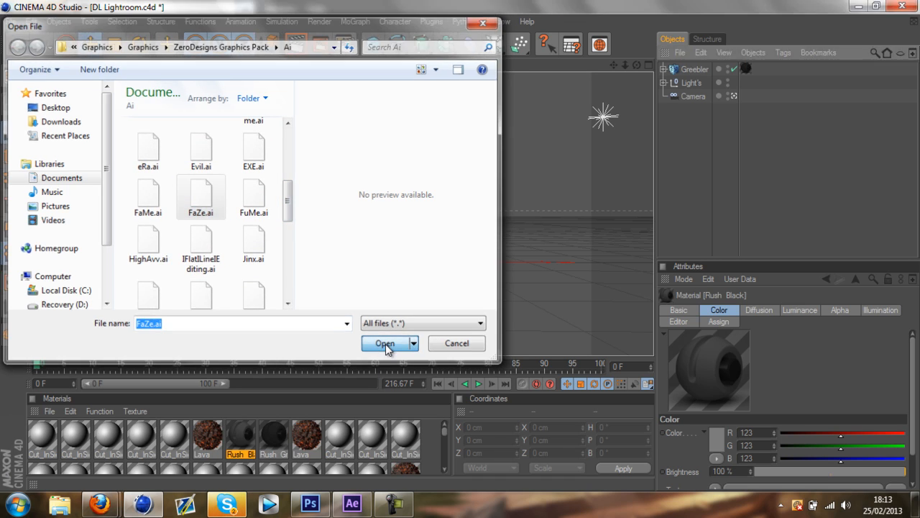
click(385, 343)
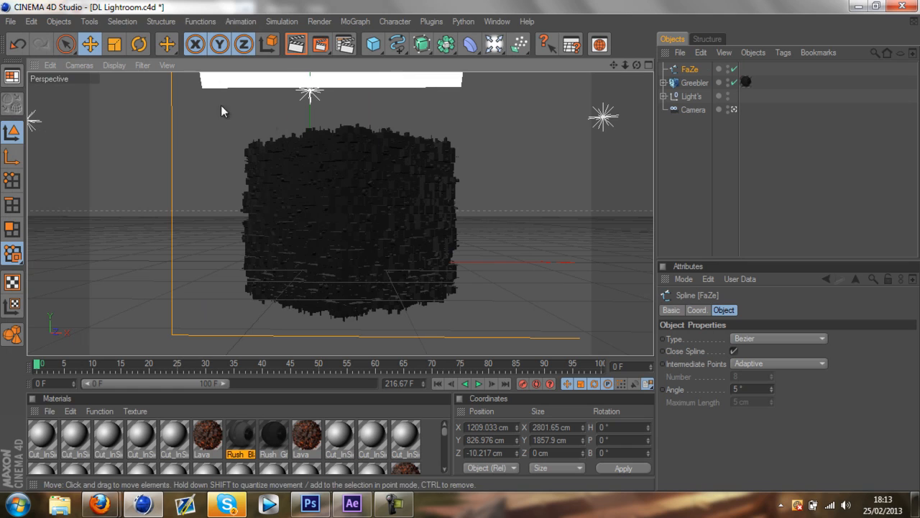
click(167, 43)
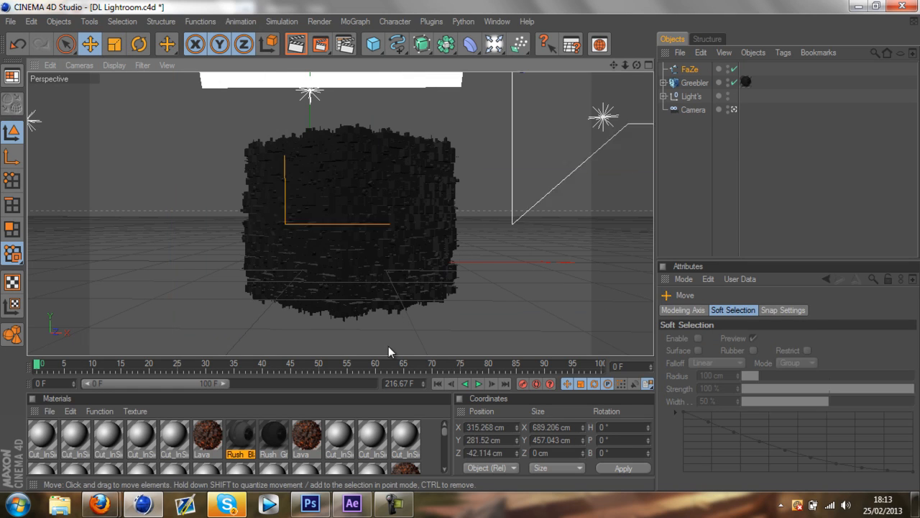
click(167, 43)
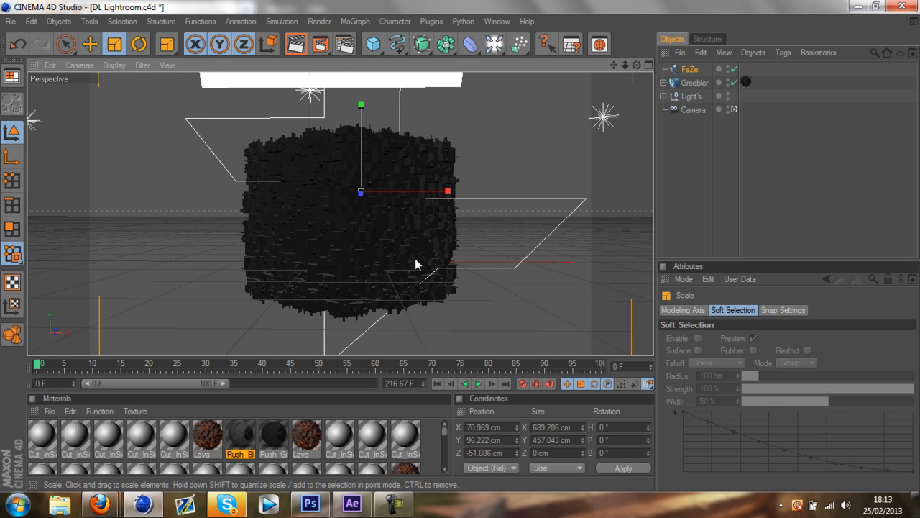
click(113, 44)
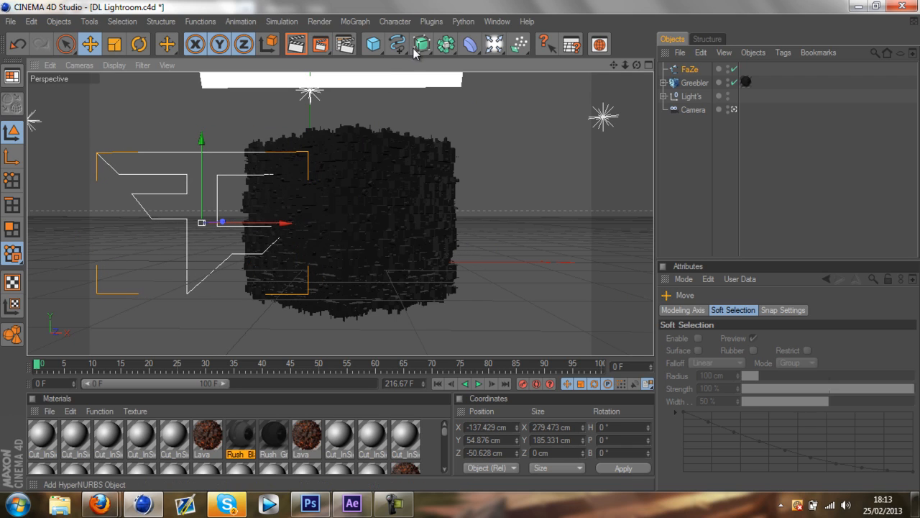
- Extrude the FaZe spline into a solid F with an Extrude NURBS and bring it toward the cube
click(422, 45)
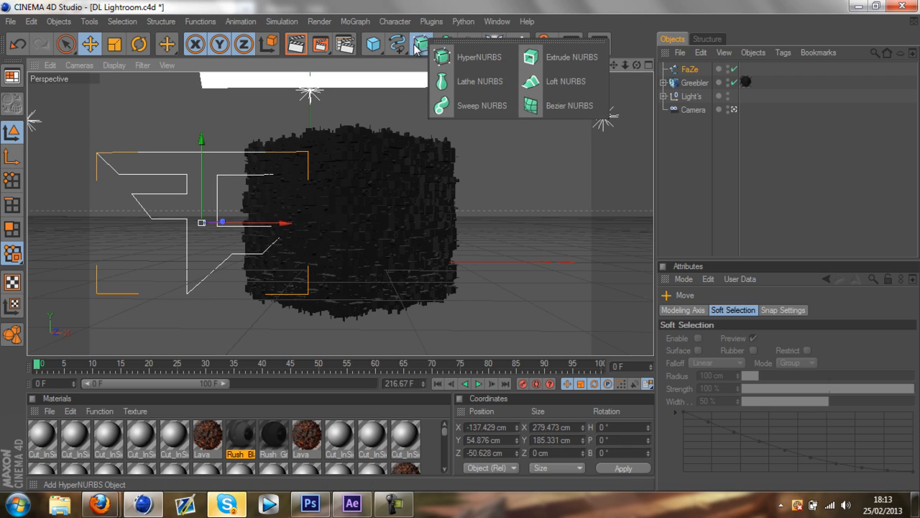
click(571, 58)
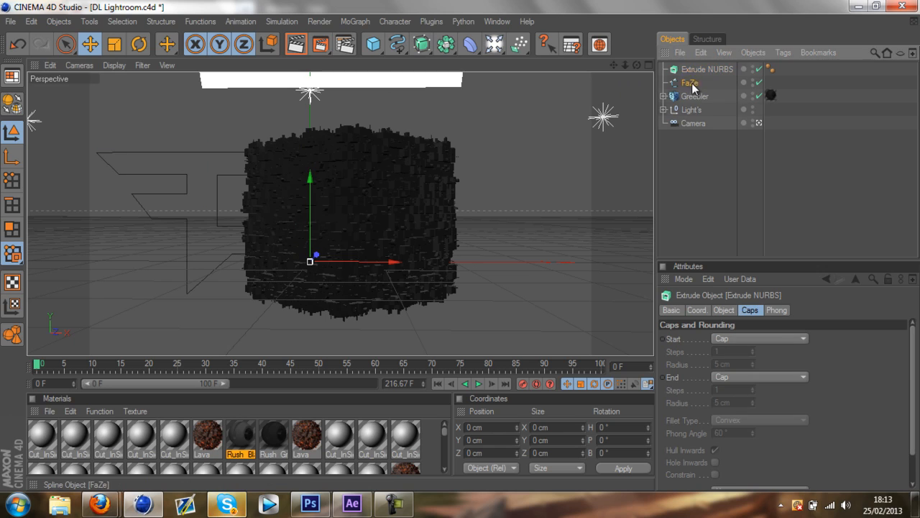
click(690, 82)
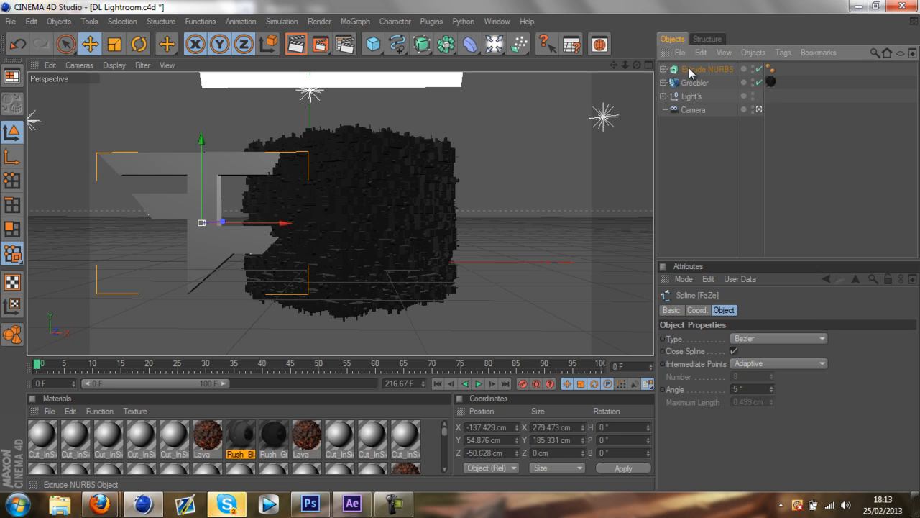
click(707, 69)
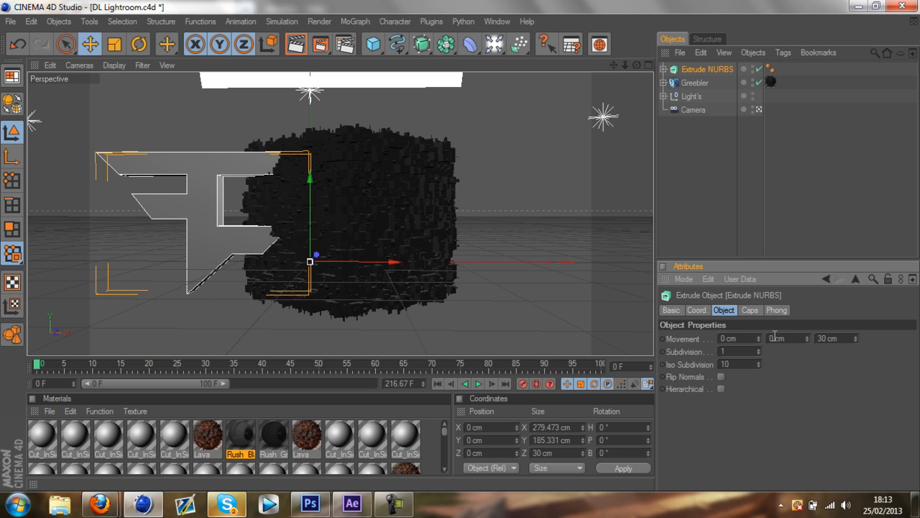
drag(311, 260, 321, 262)
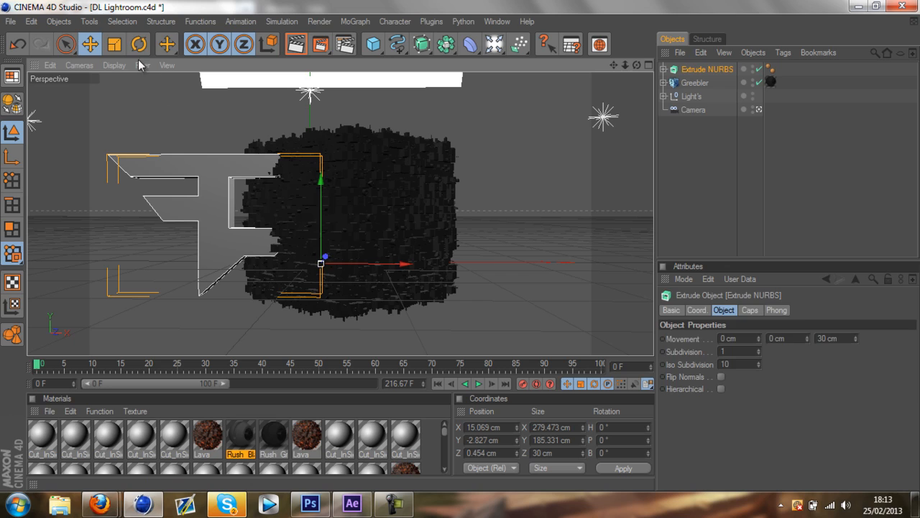
- Rotate the extruded F 45° and set it flush into the cube's front face
click(138, 43)
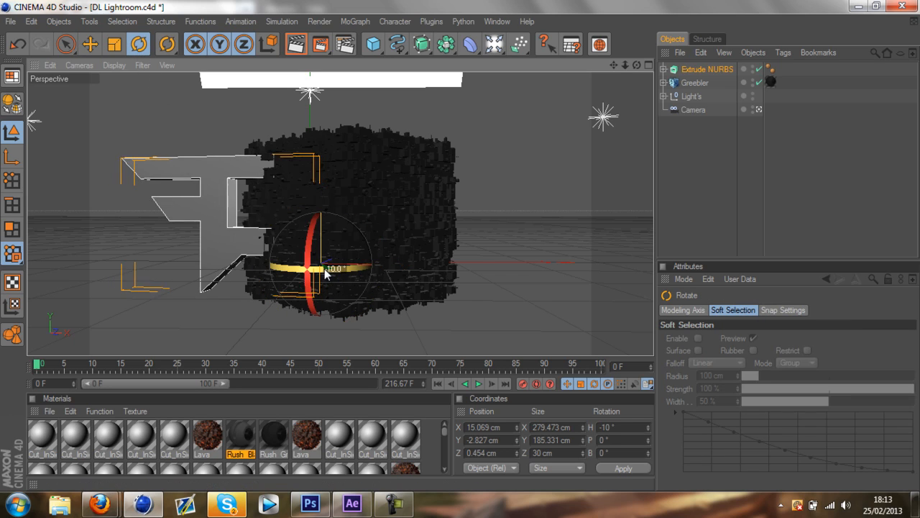
drag(338, 269, 309, 269)
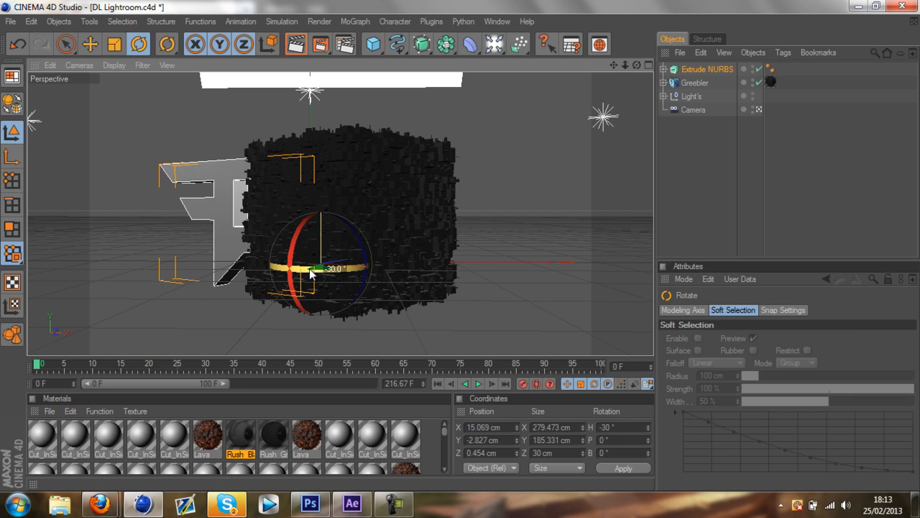
click(89, 43)
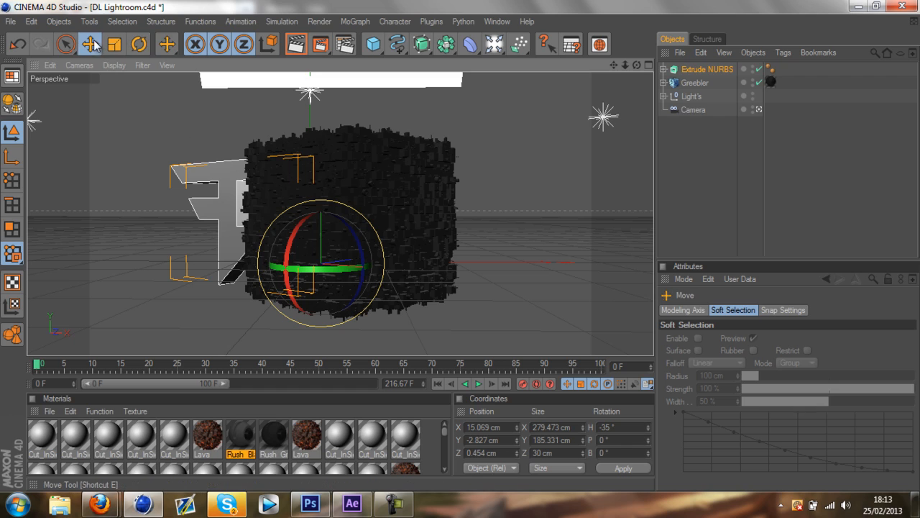
drag(323, 261, 414, 280)
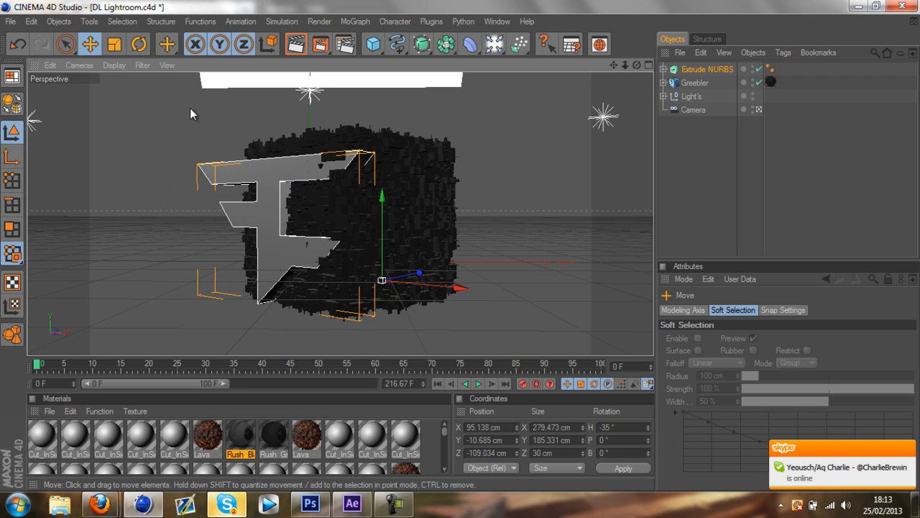
click(167, 43)
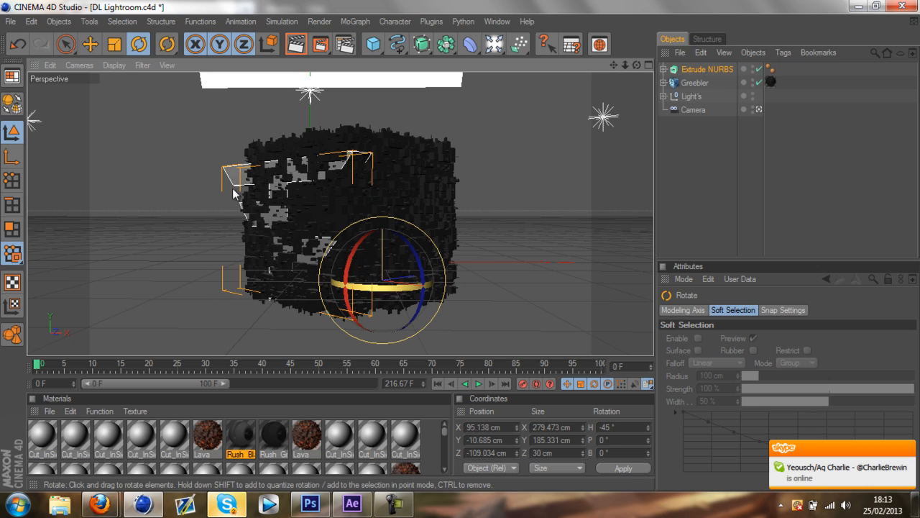
click(89, 44)
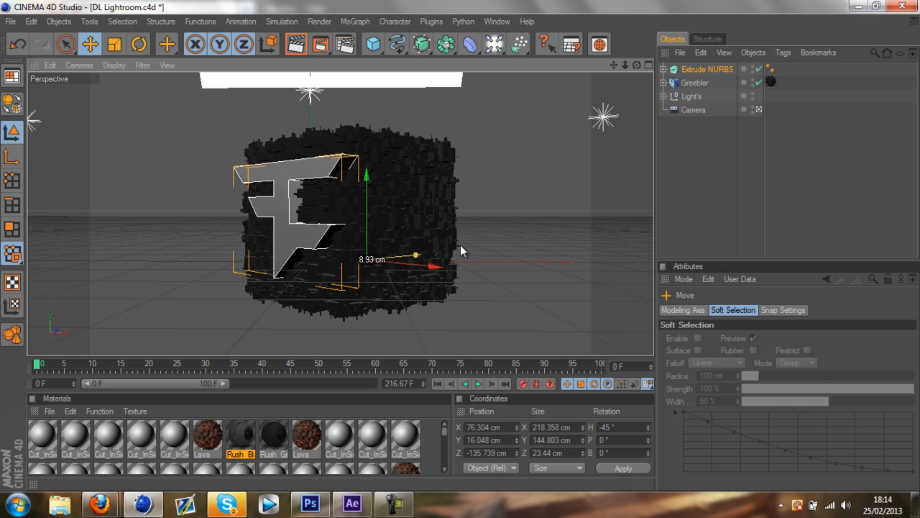
click(707, 69)
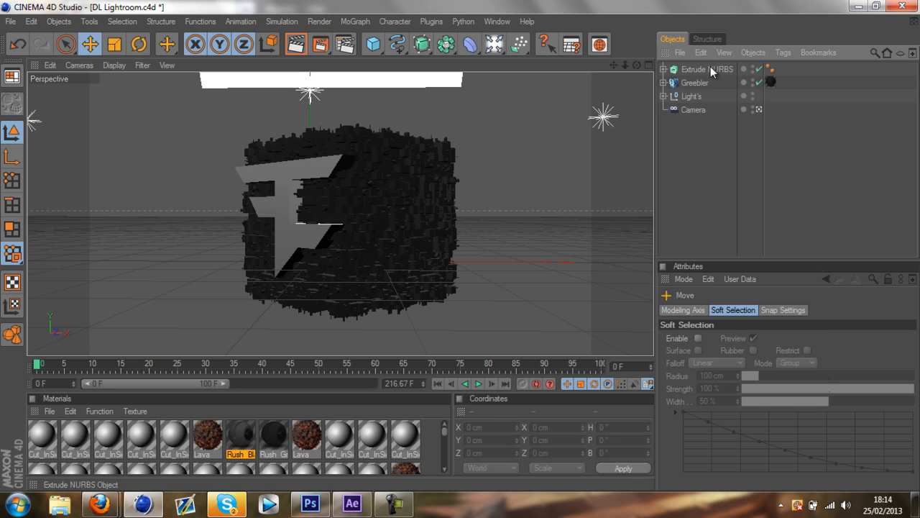
- Duplicate the F with GLOW material, fillet both caps at 1 cm radius, and push it just behind the white F
click(707, 69)
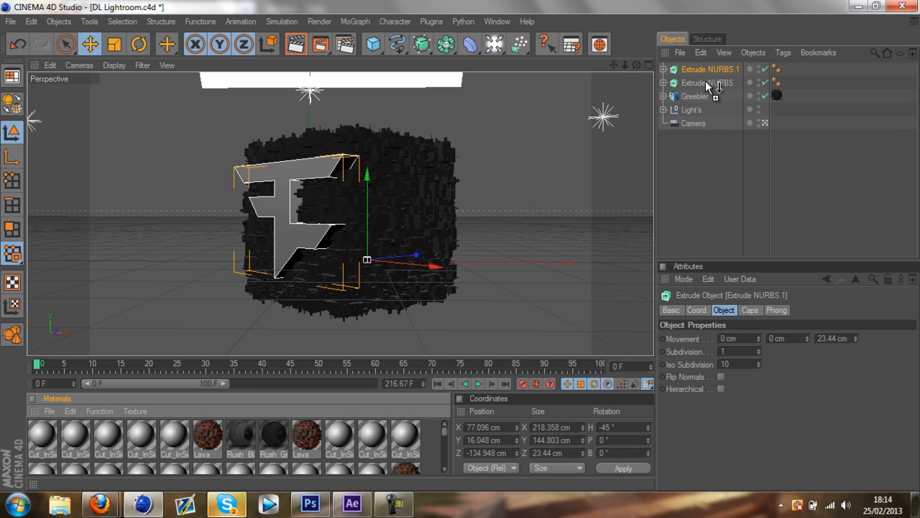
click(706, 82)
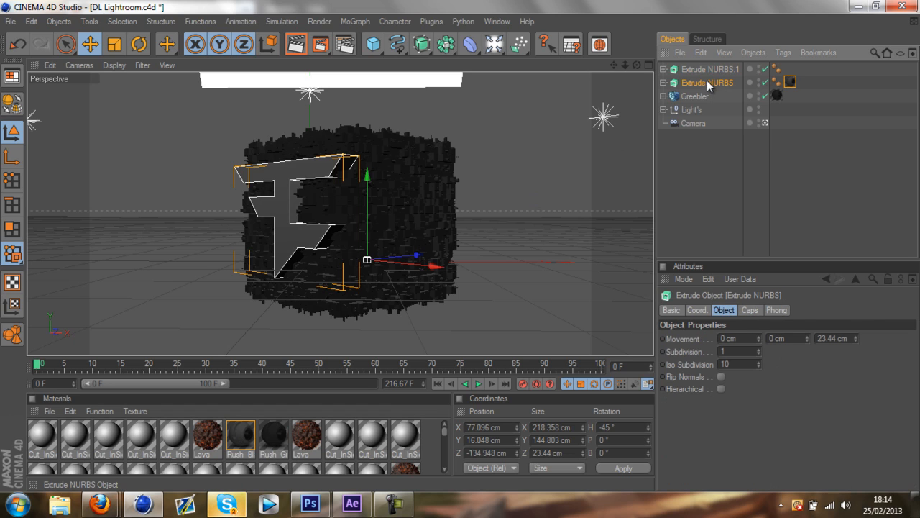
click(711, 69)
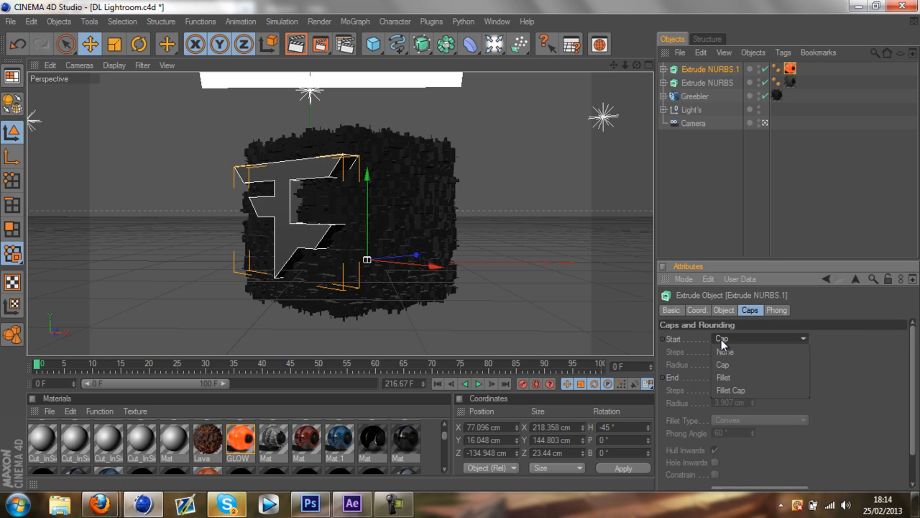
click(723, 377)
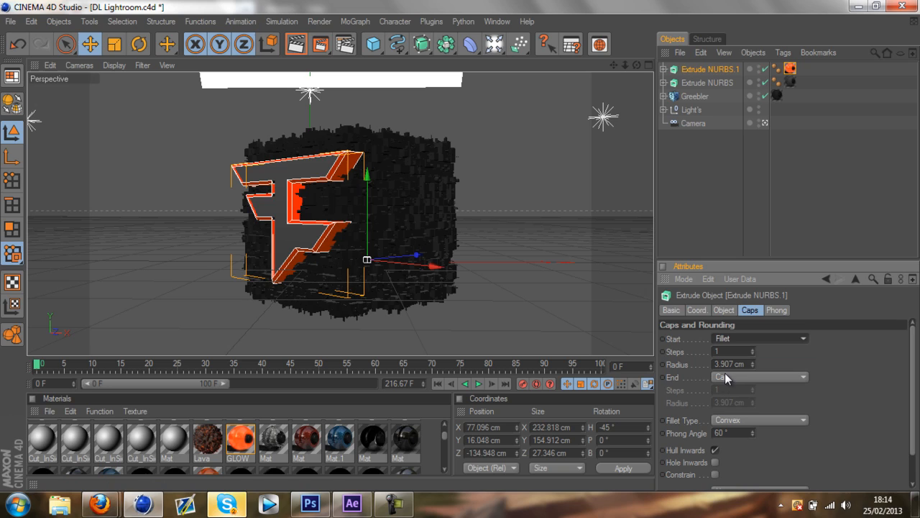
click(759, 377)
text(1)
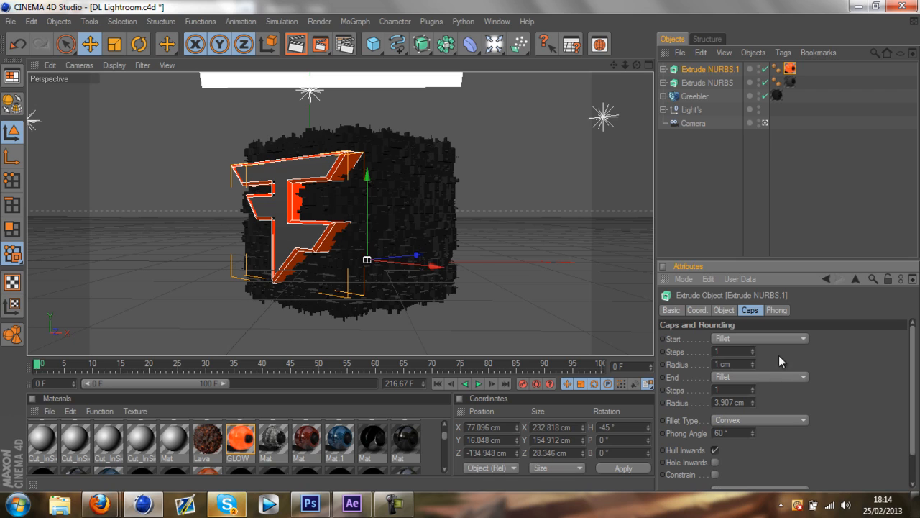
triple_click(727, 402)
text(1)
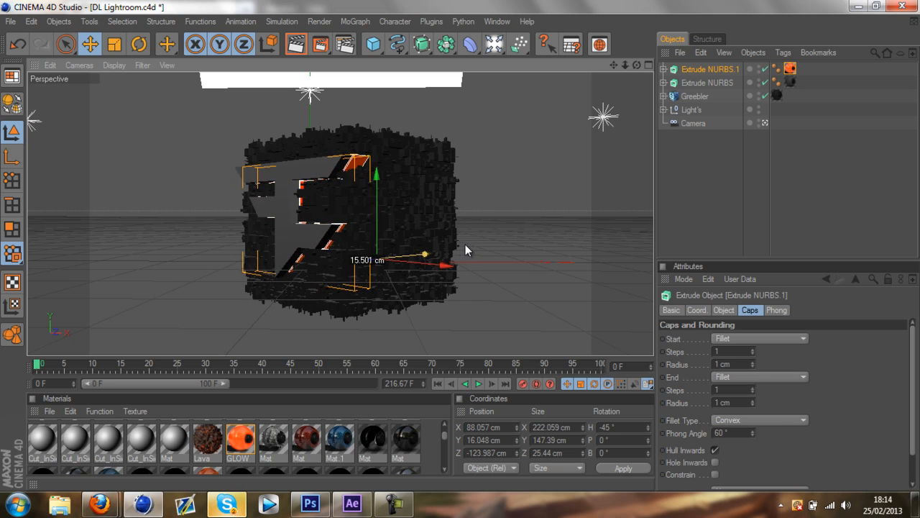
drag(445, 264, 417, 256)
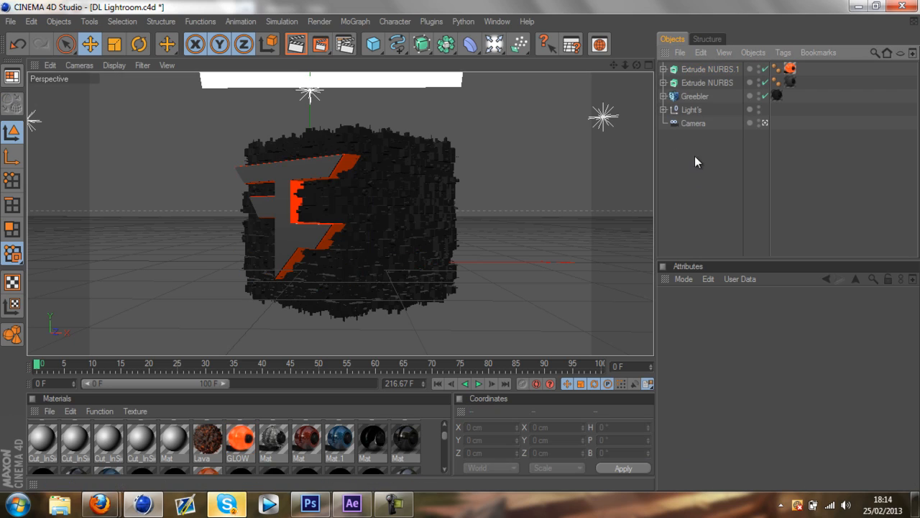
mouse_move(708, 152)
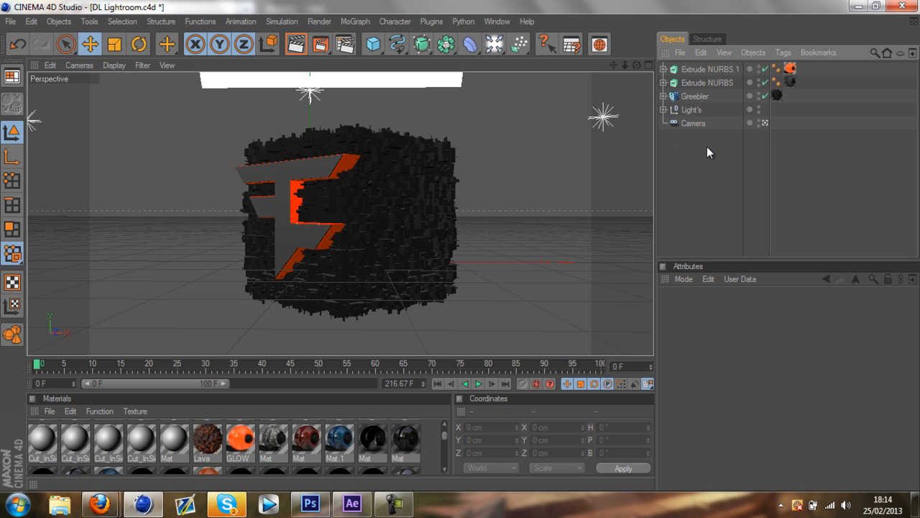
- Copy both F logos, rotate the copies 45° and set them into the cube's right face
click(708, 82)
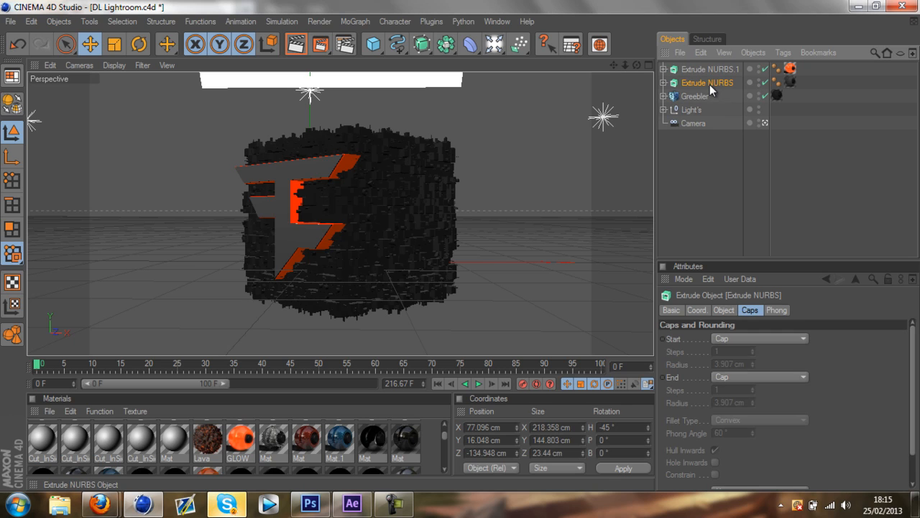
click(711, 69)
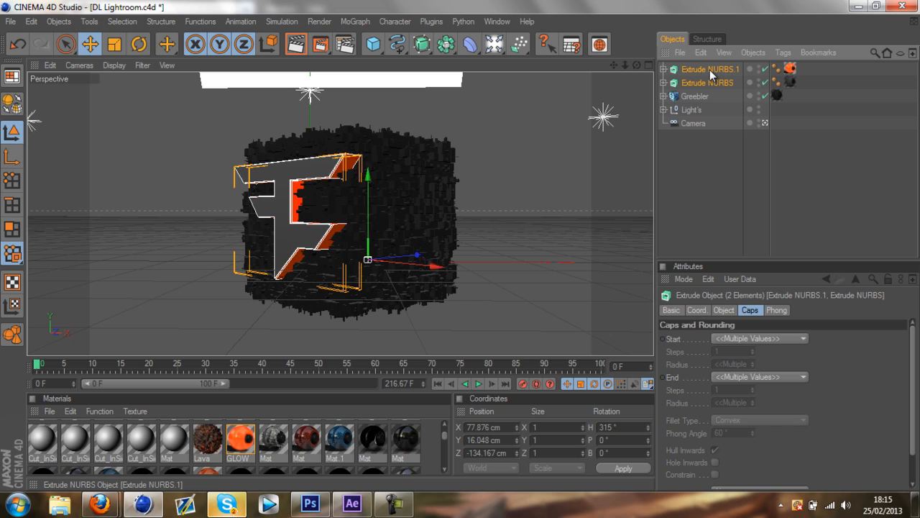
click(138, 43)
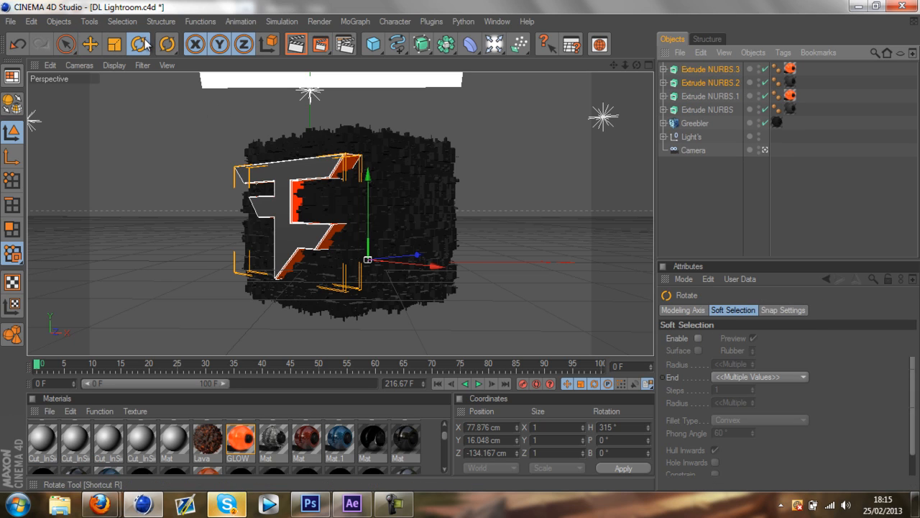
drag(352, 244, 371, 271)
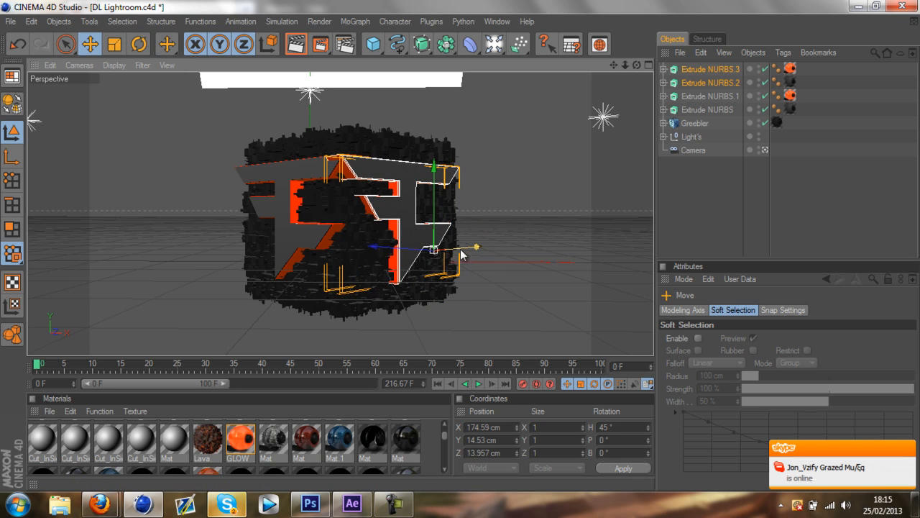
drag(432, 250, 449, 251)
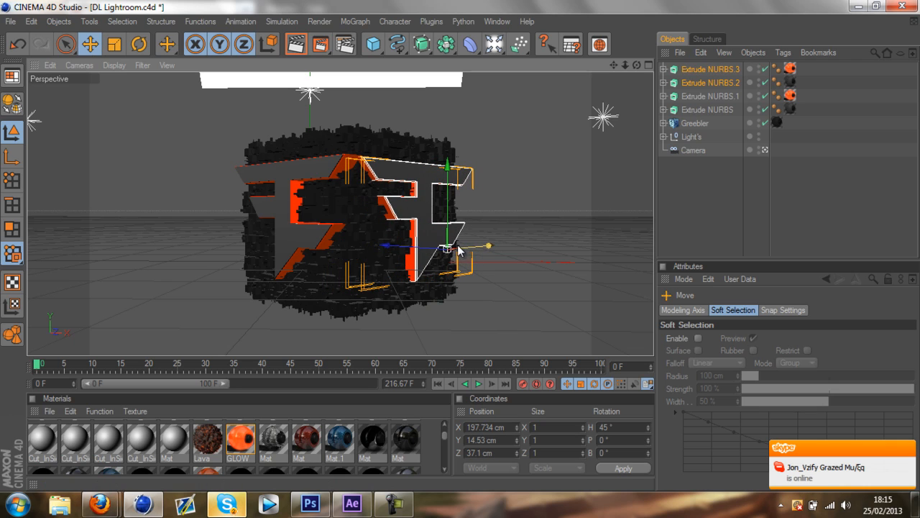
drag(447, 251, 414, 244)
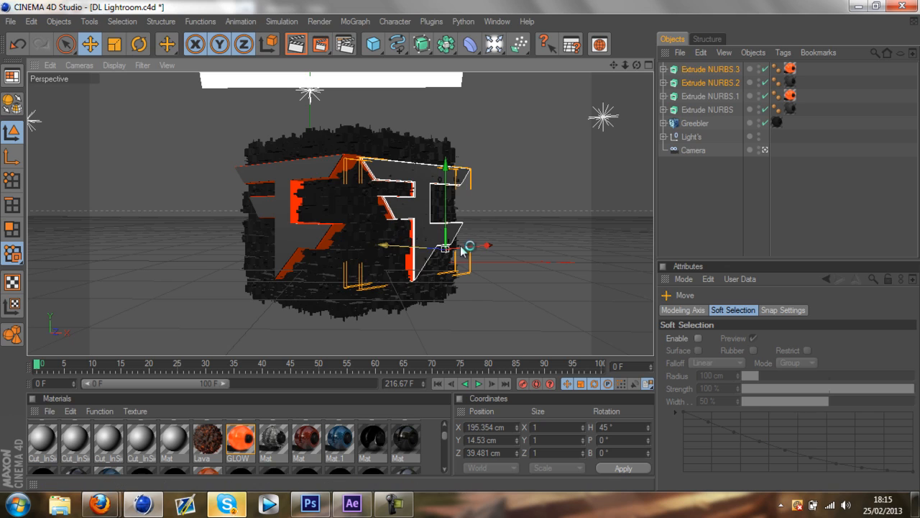
drag(446, 247, 475, 247)
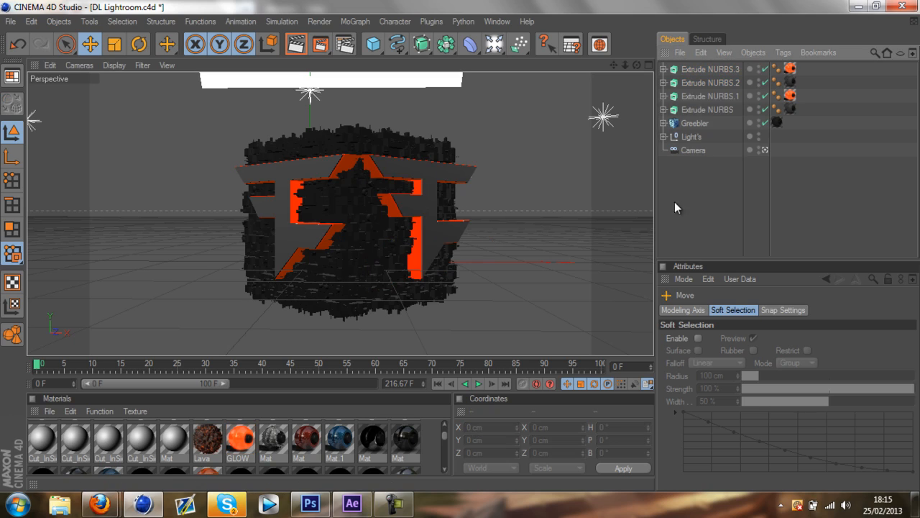
mouse_move(675, 95)
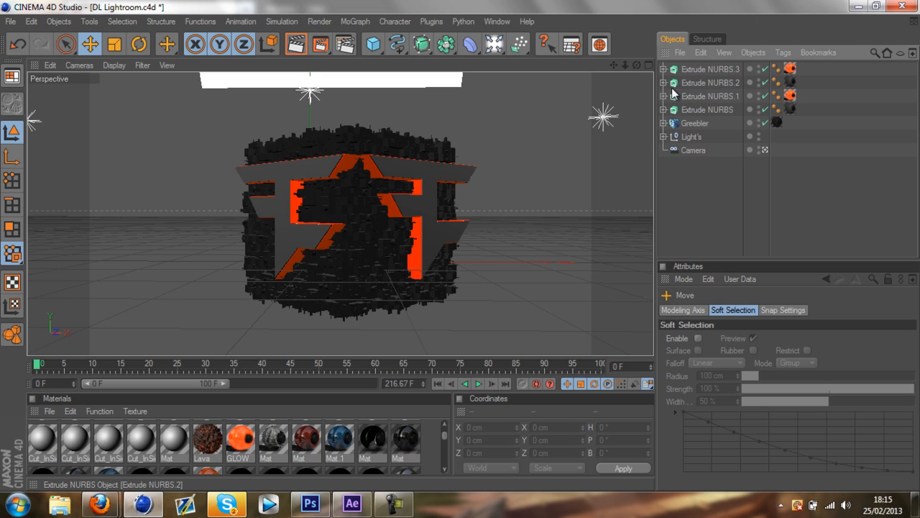
mouse_move(581, 164)
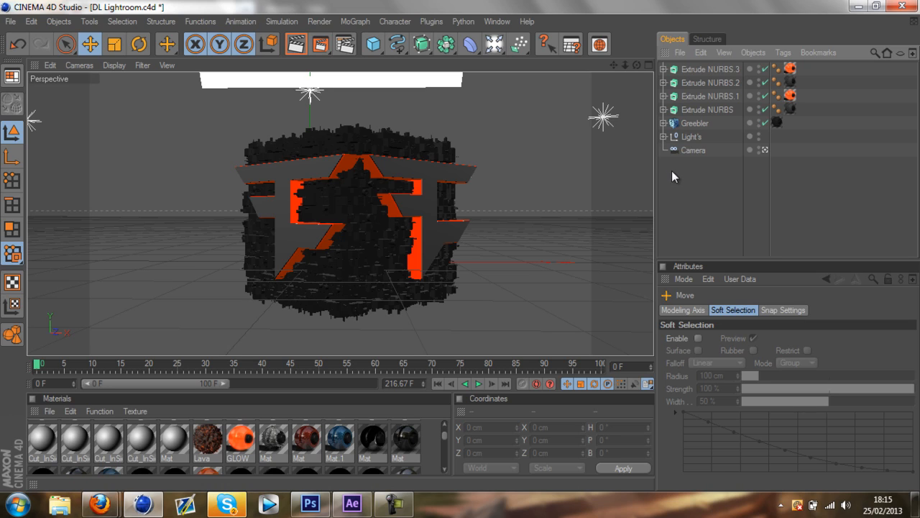
mouse_move(587, 114)
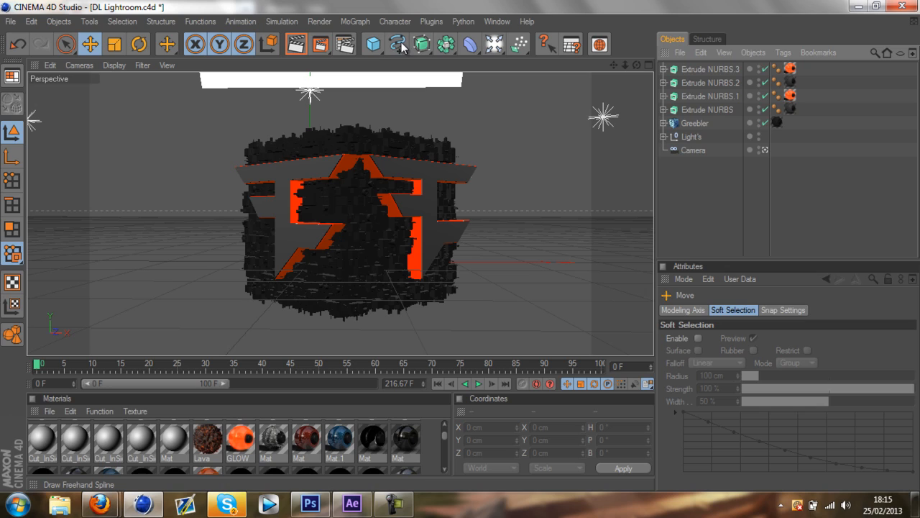
mouse_move(395, 42)
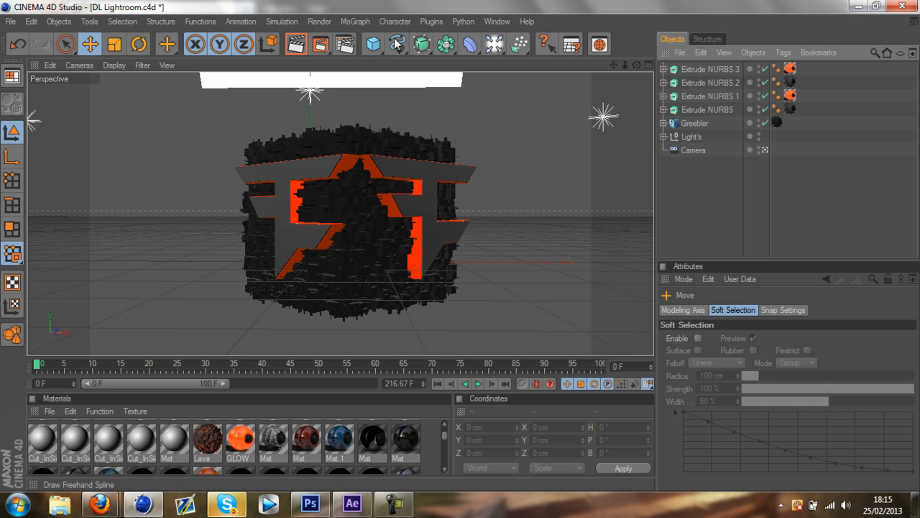
- Add a helix spline, scale it down, rotate it -90° in P and place it in front of the cube
click(395, 44)
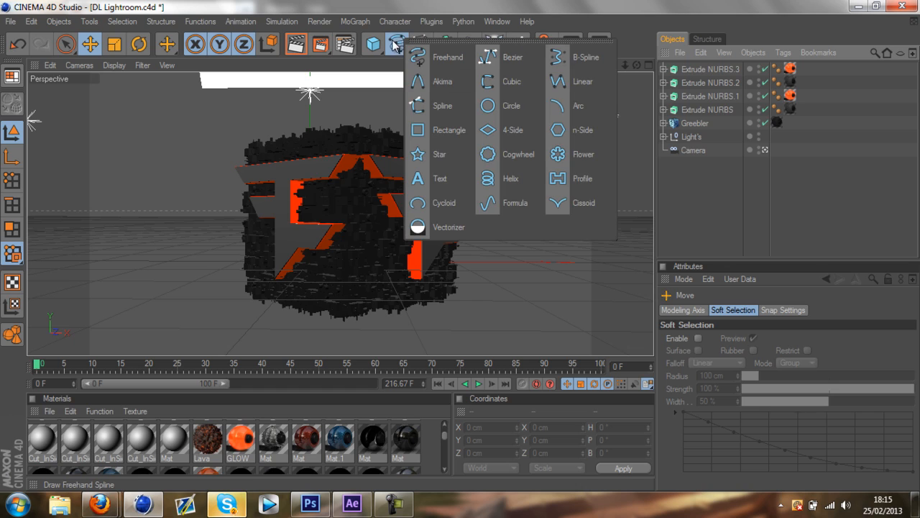
mouse_move(511, 179)
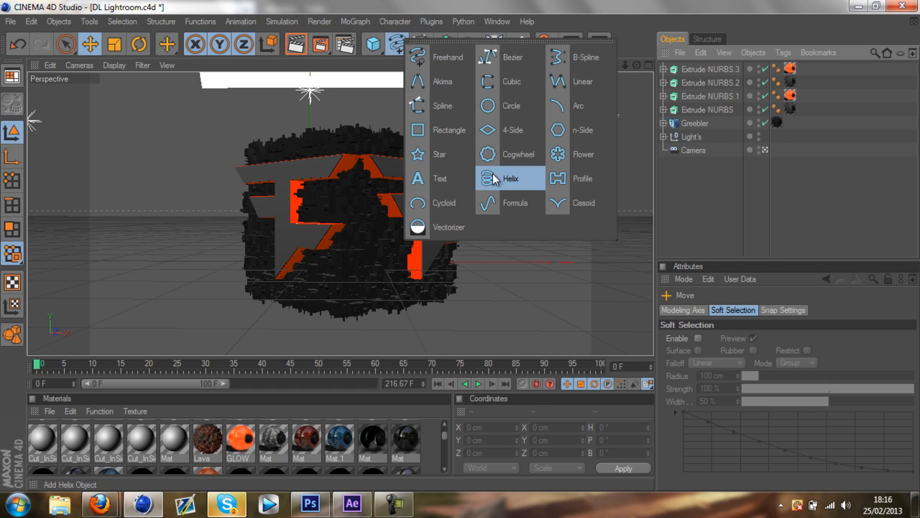
click(512, 178)
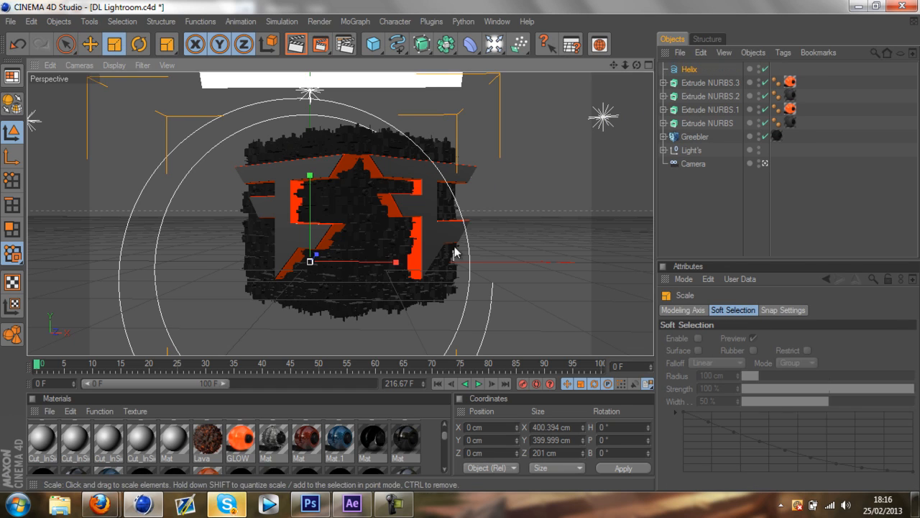
click(67, 43)
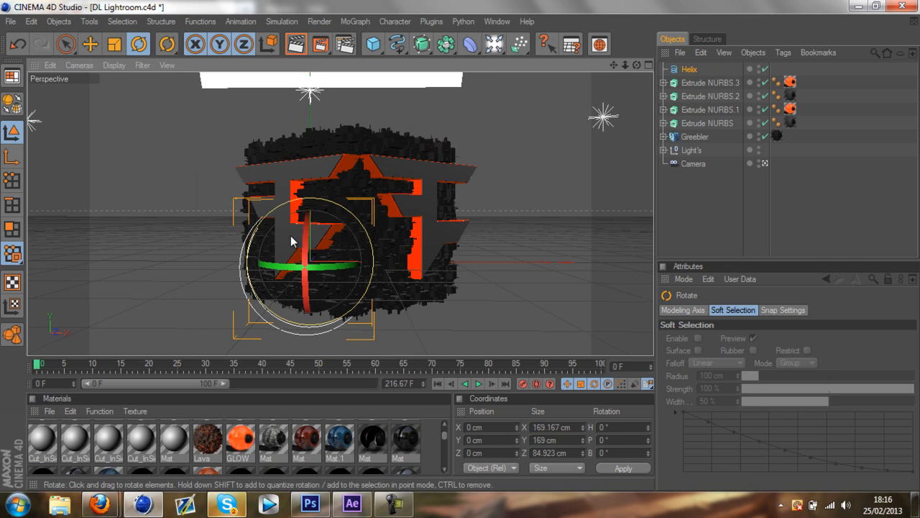
drag(293, 242, 314, 186)
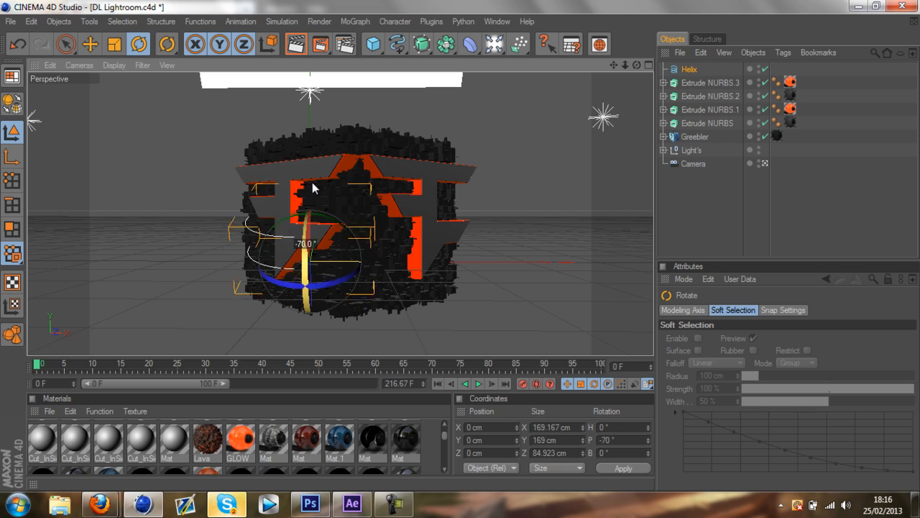
click(114, 43)
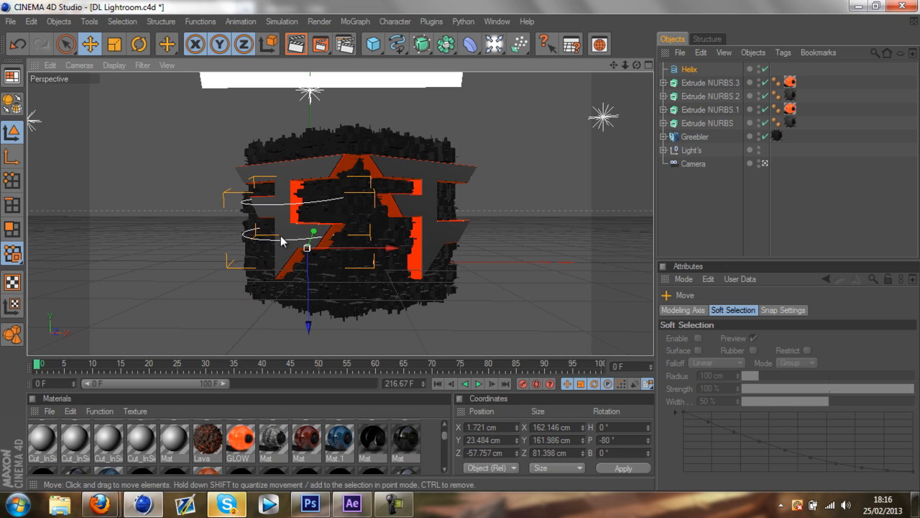
click(689, 69)
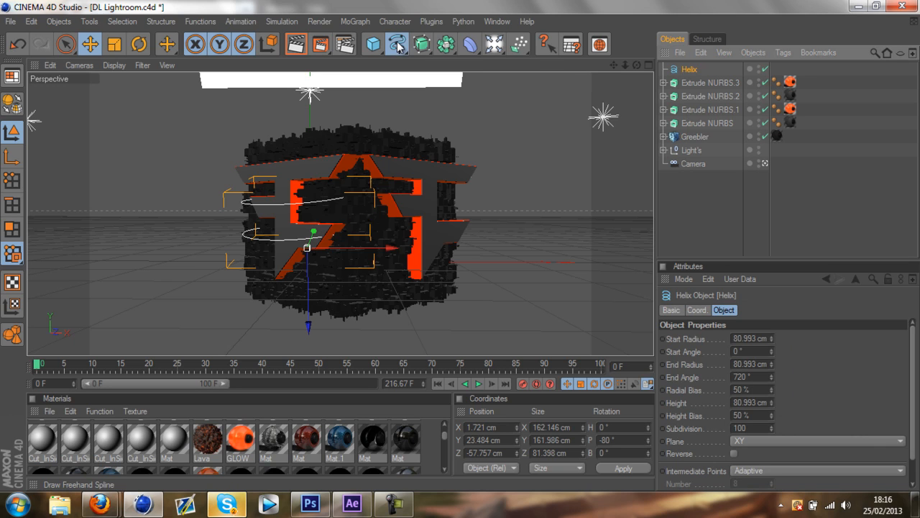
- Create a Circle and a Sweep NURBS and nest the circle and helix under the sweep
click(396, 43)
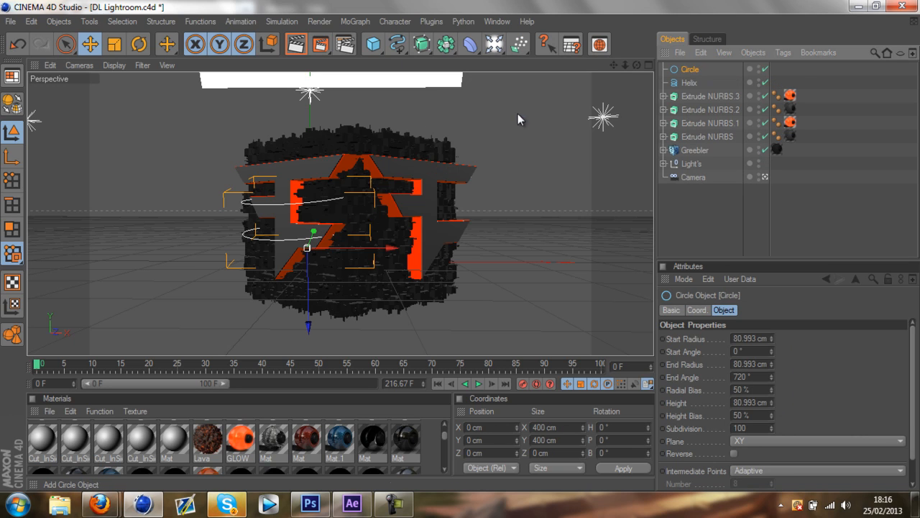
click(167, 44)
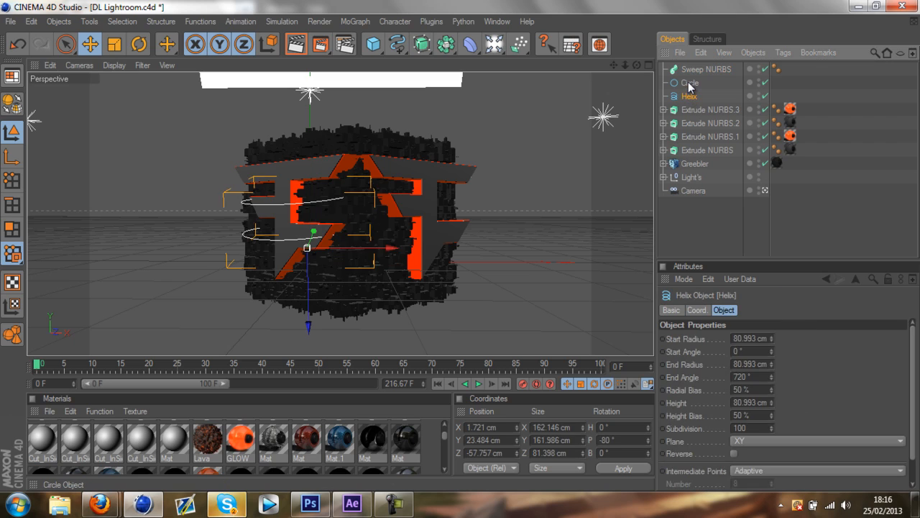
click(707, 69)
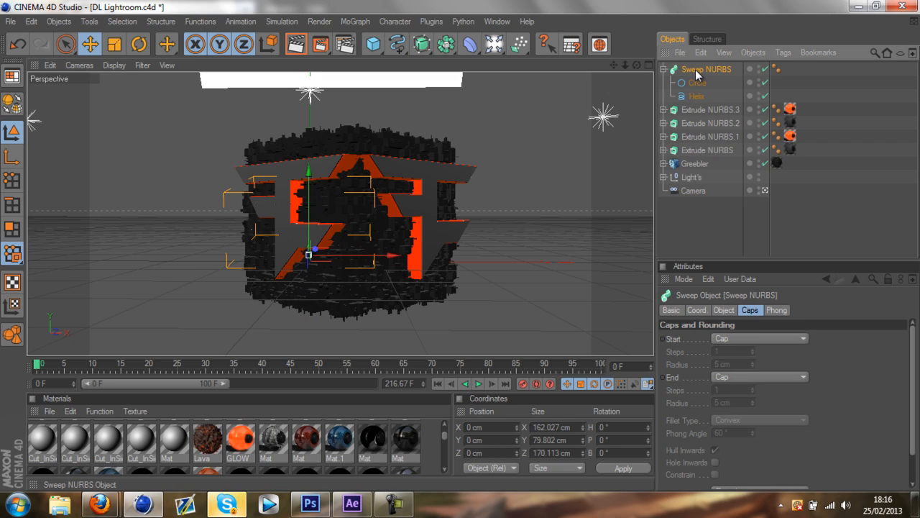
- Set the circle radius to 2 cm and widen the helix start/end radius and angle
click(696, 81)
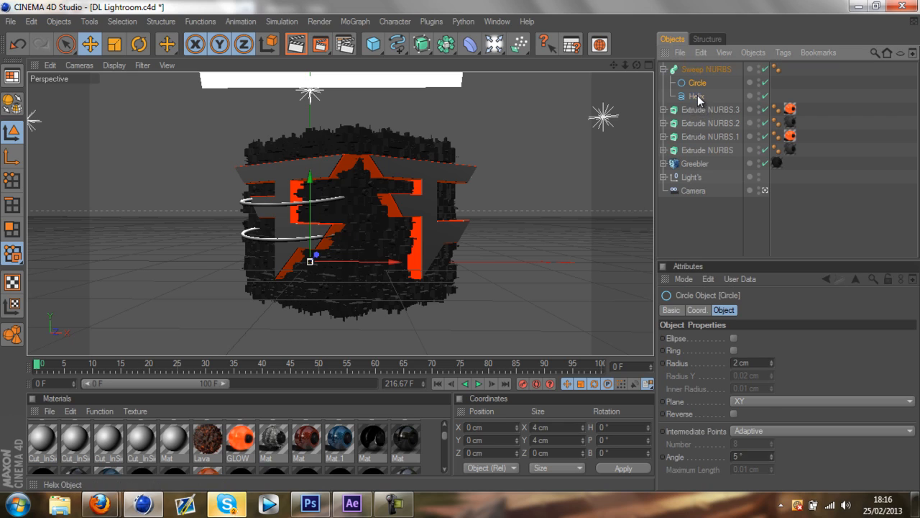
click(696, 95)
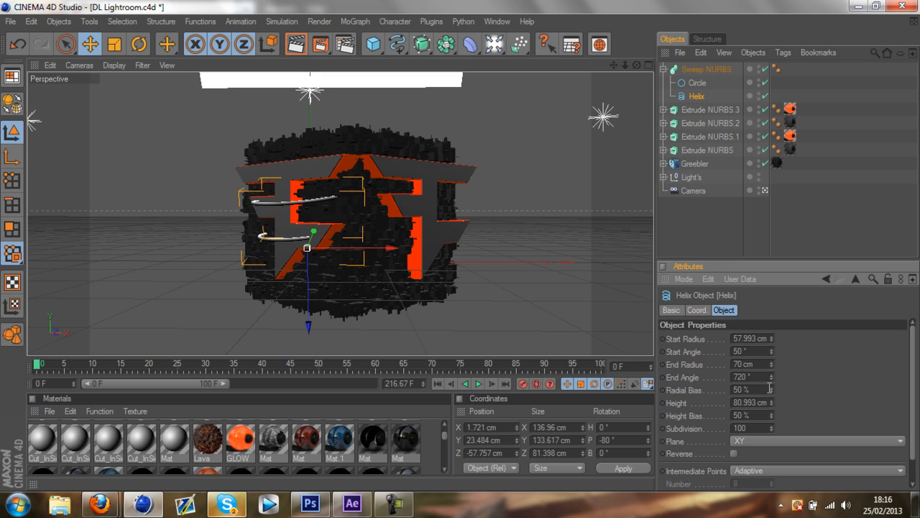
mouse_move(138, 44)
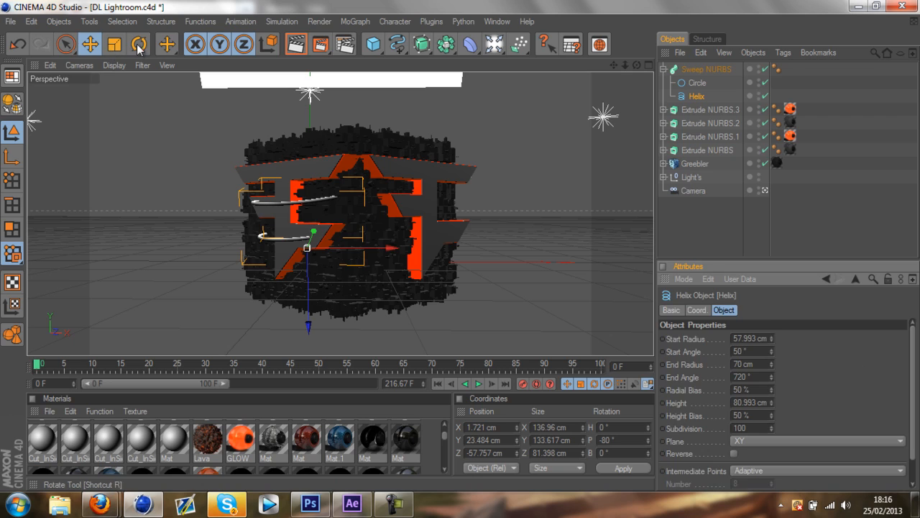
click(138, 43)
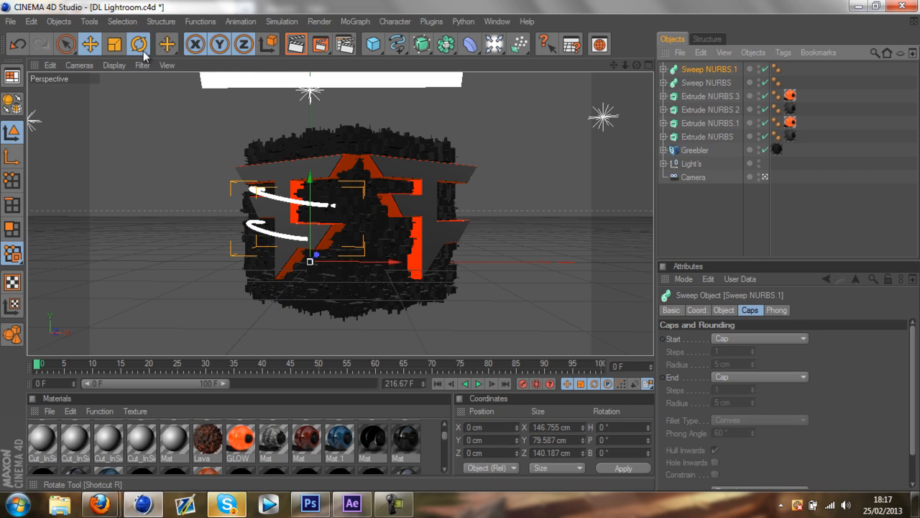
- Rotate Sweep NURBS.1 to H 75° and drag it into place so both rings wrap the cube
click(167, 43)
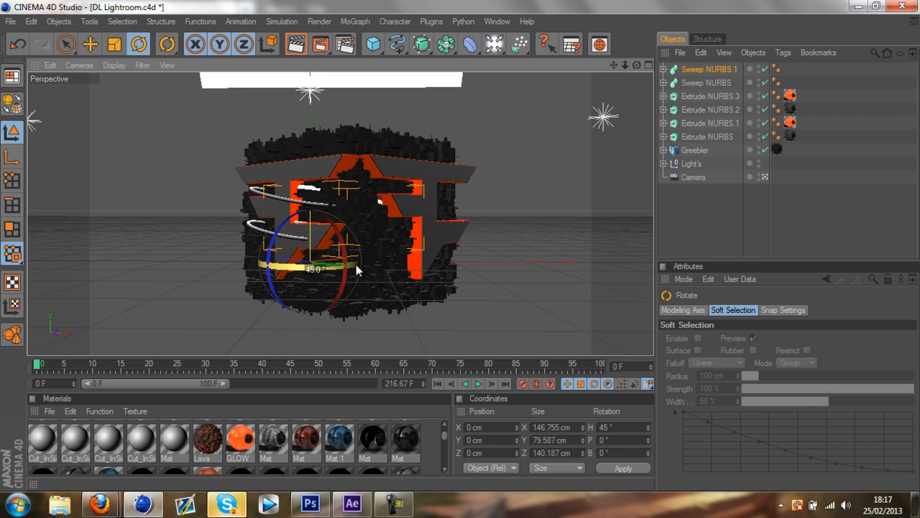
click(89, 43)
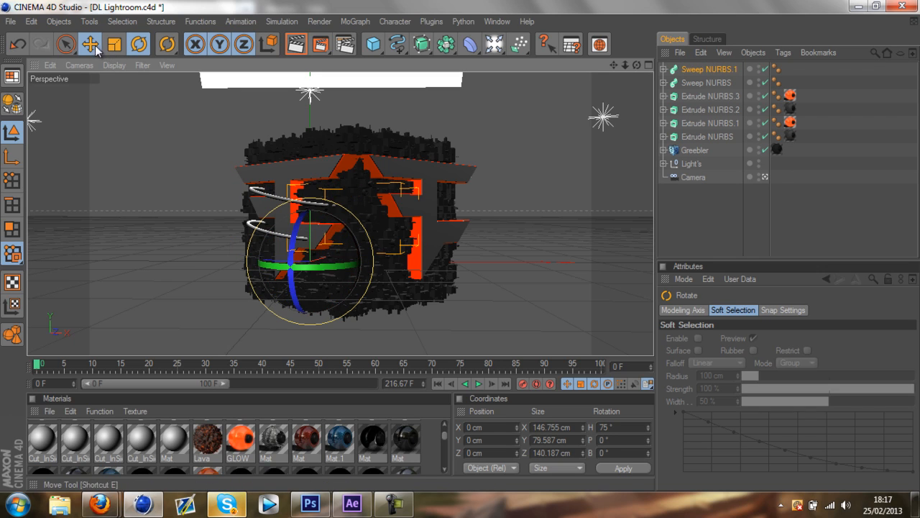
click(89, 43)
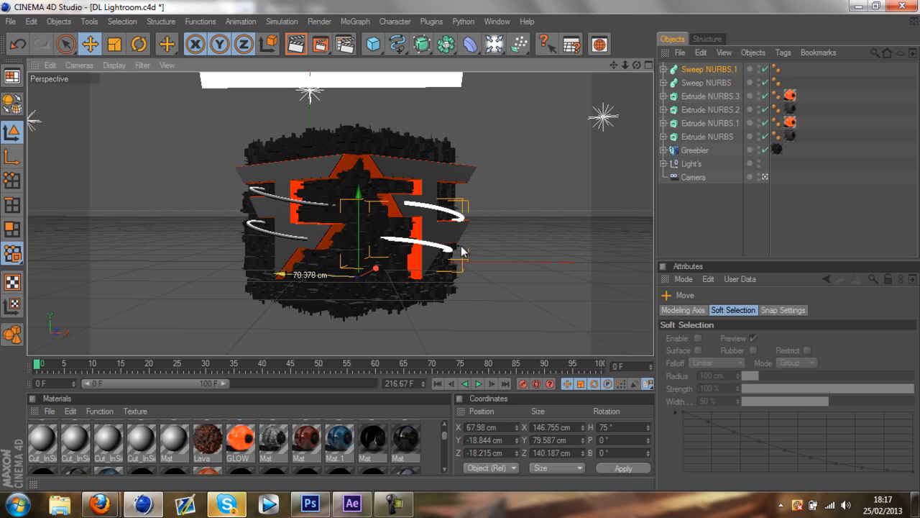
drag(373, 270, 356, 266)
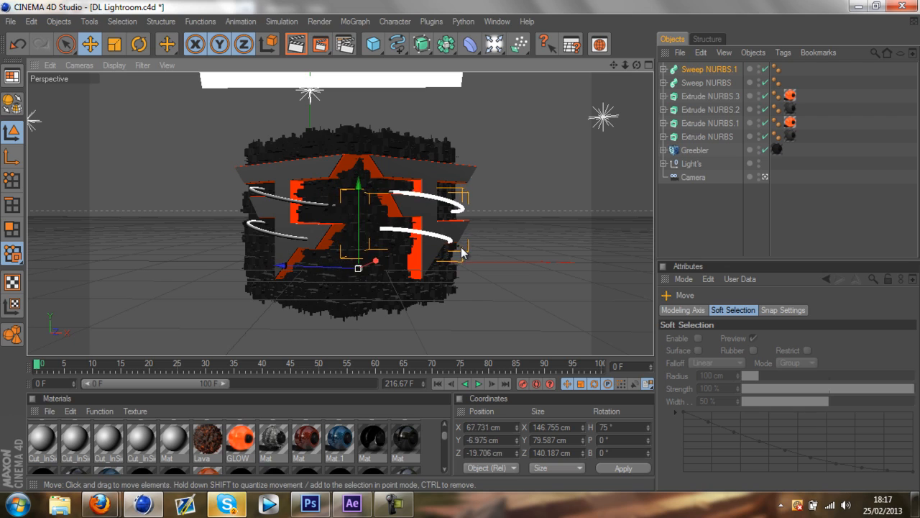
drag(460, 252, 405, 241)
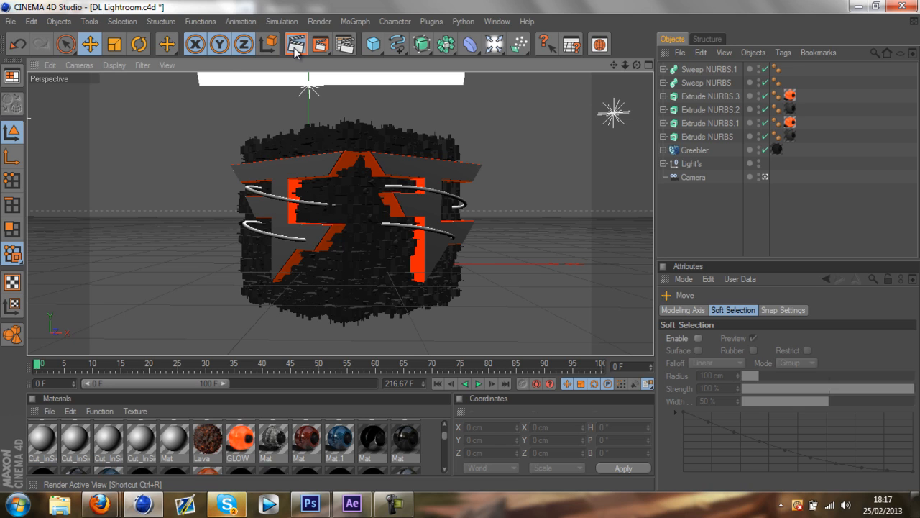
click(296, 43)
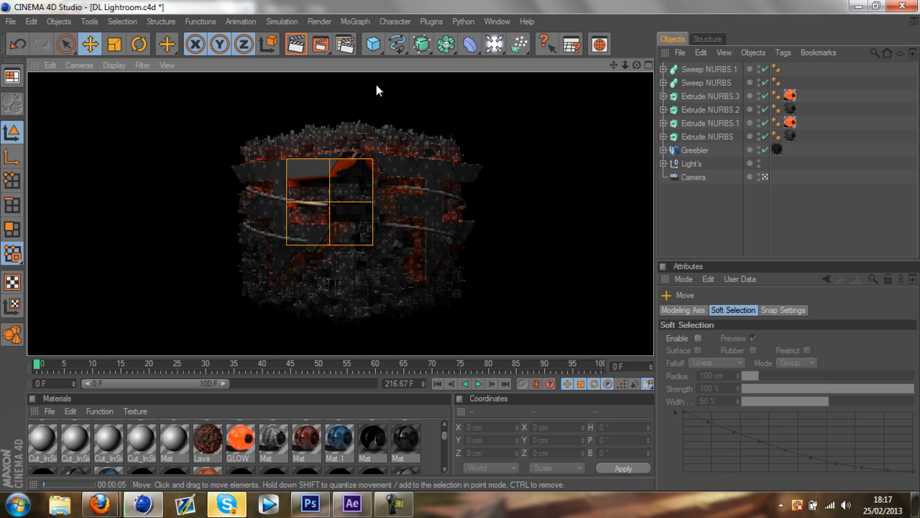
drag(328, 201, 371, 202)
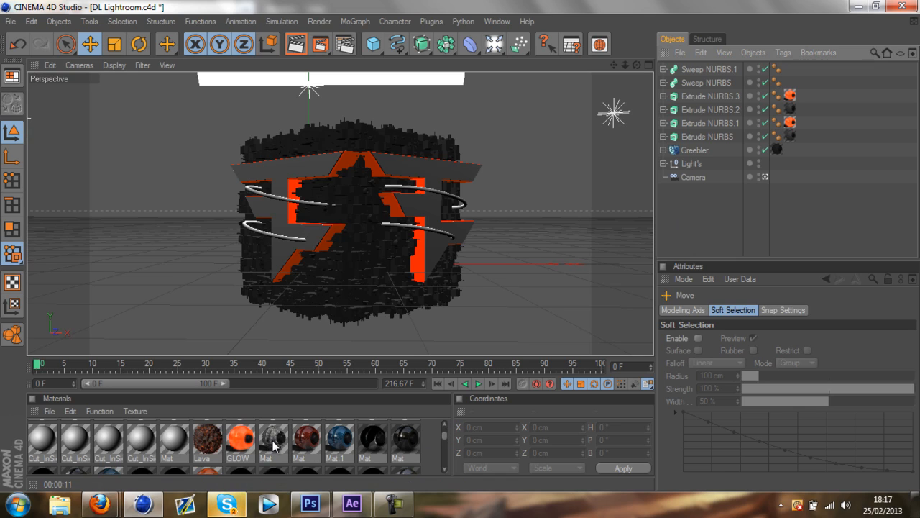
mouse_move(331, 446)
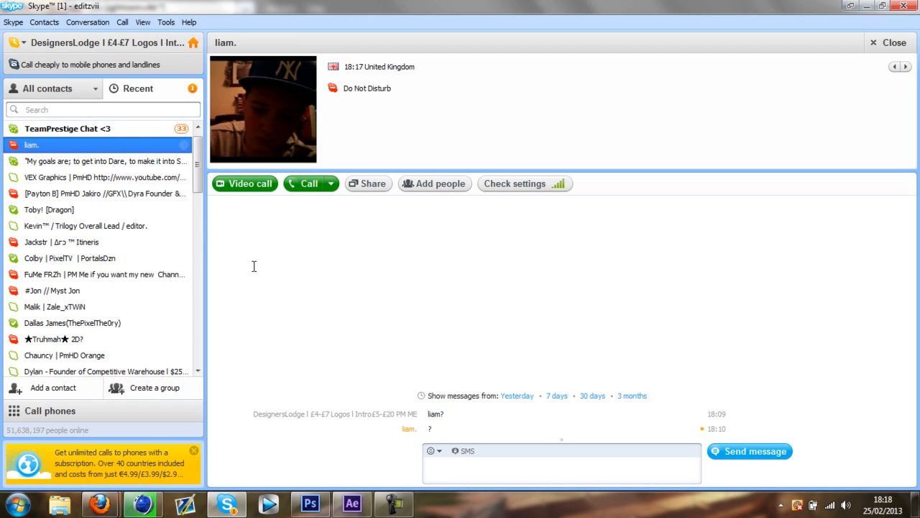
- Send 'where you' in the one-to-one chat and switch to the group chat
text(where you)
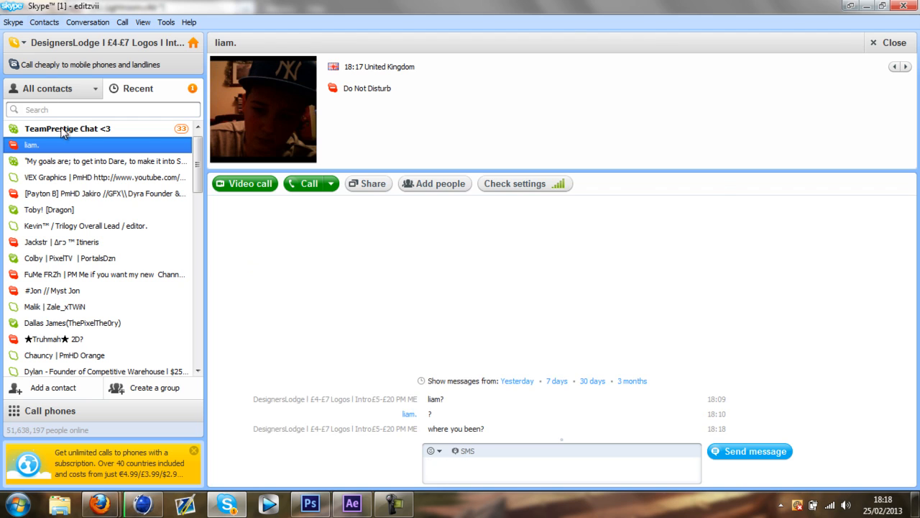
click(68, 128)
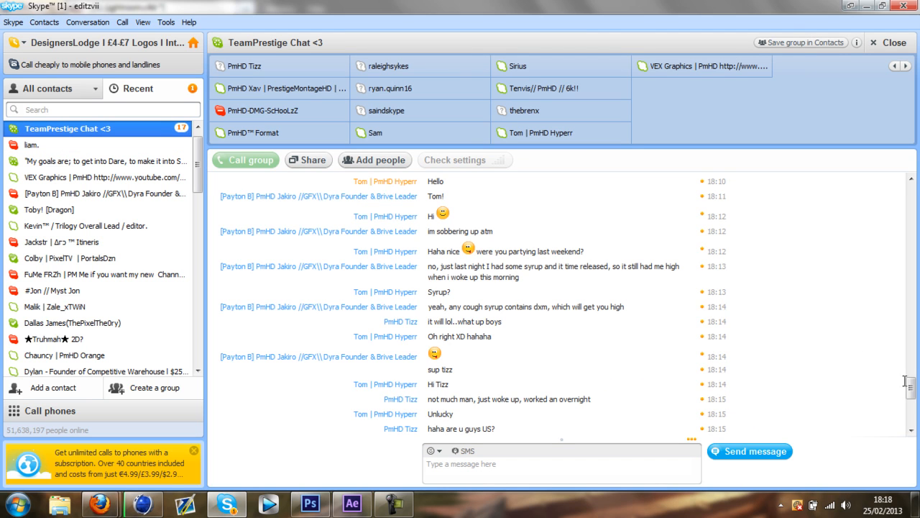
scroll(down, 3)
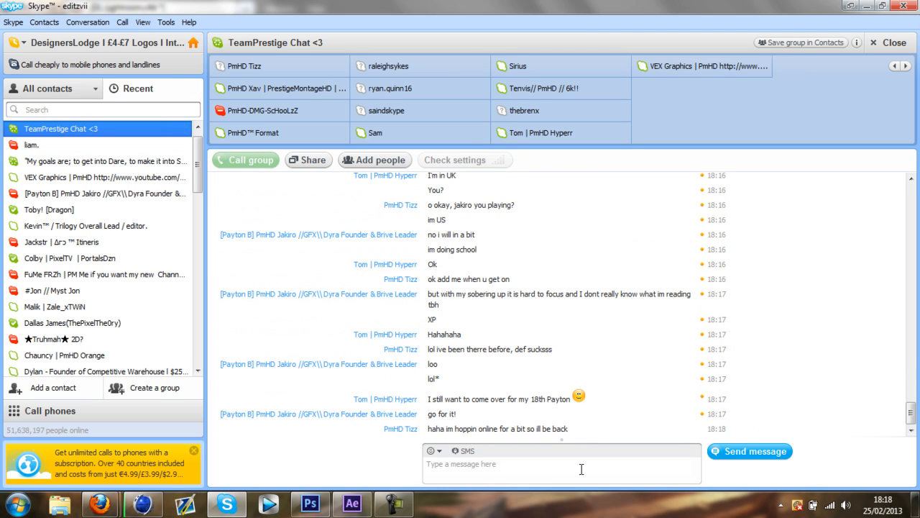
- Draft the group reply 'i got a geramn gf'
text(i got a)
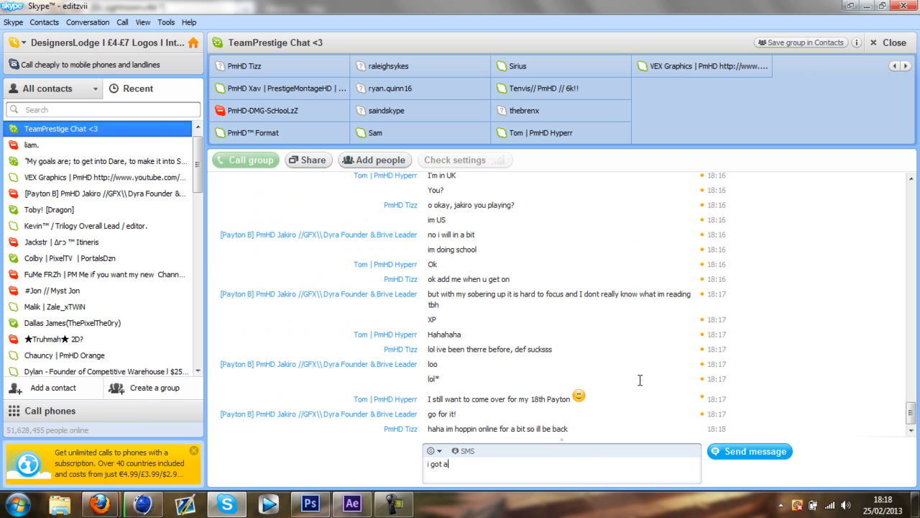
text(geramn gf)
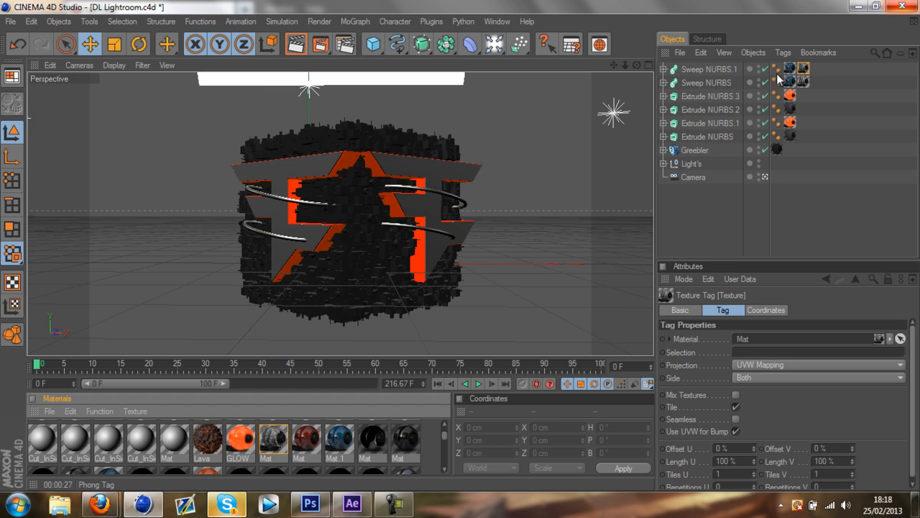
- Select both sweep rings' texture tags together, showing material Mat.1
click(791, 70)
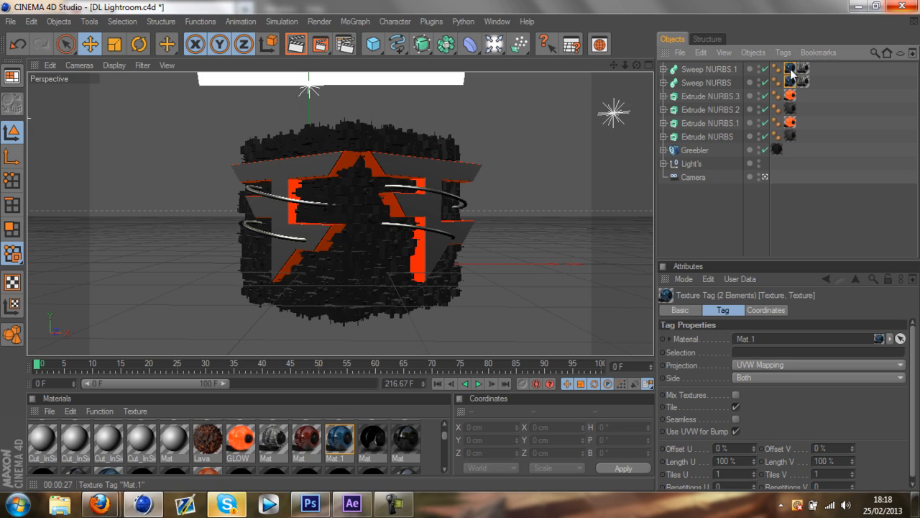